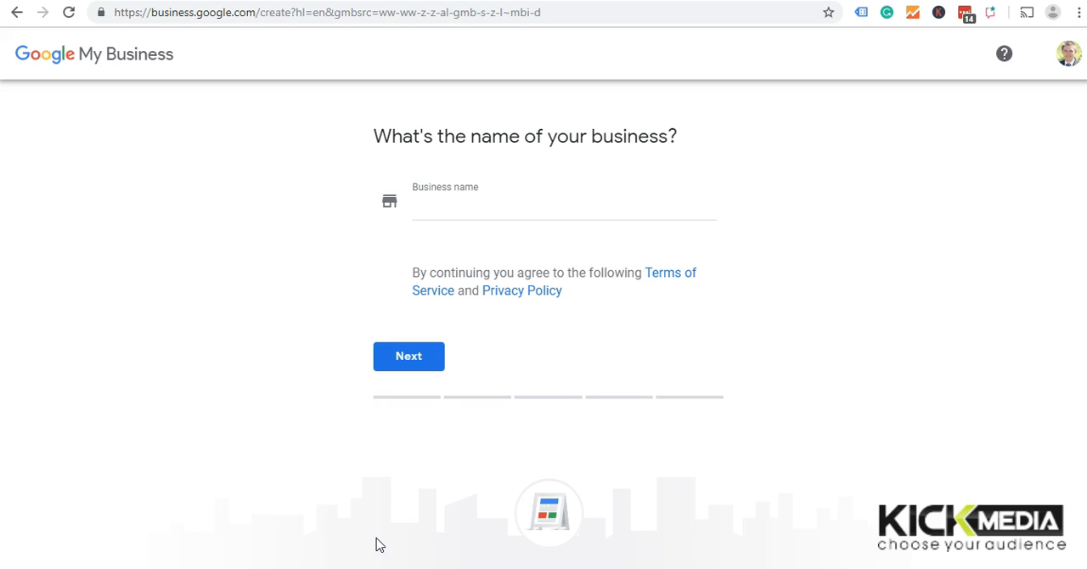
mouse_move(358, 525)
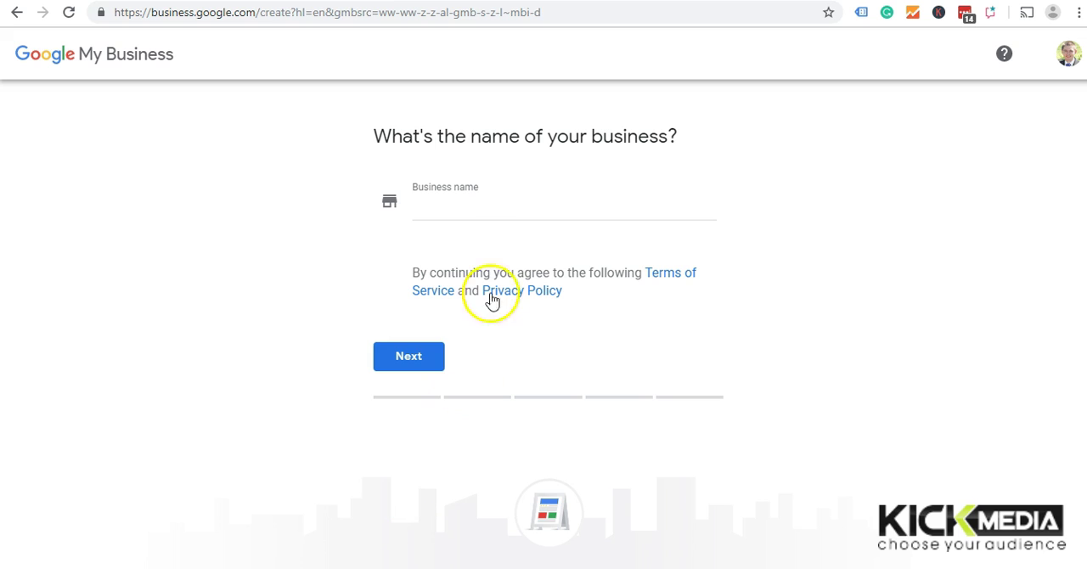
Step: Enter the business name Km Stone Masons and submit it
click(564, 212)
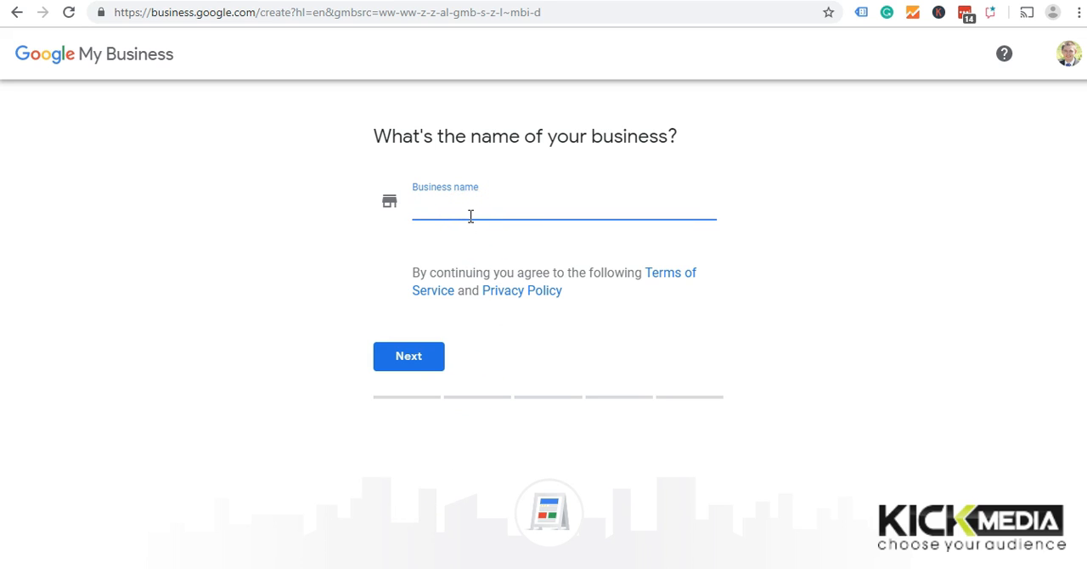
text(Km Stone)
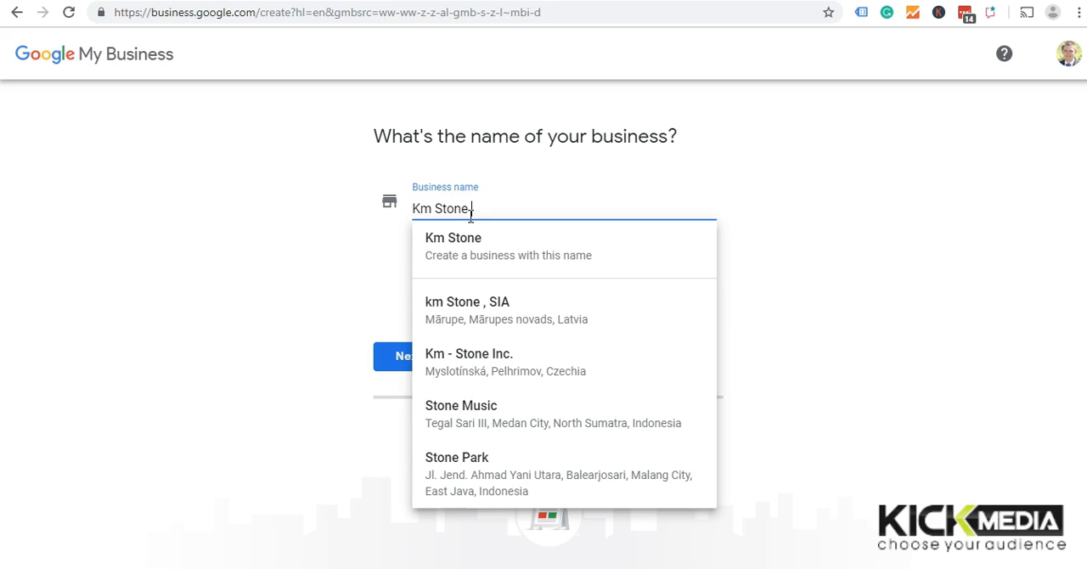
text(Masons)
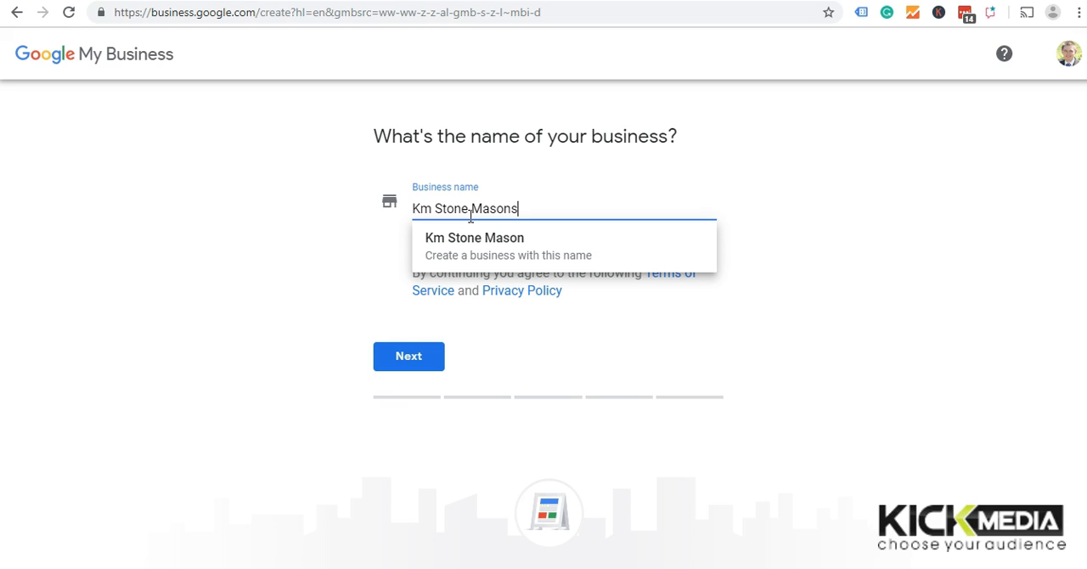
mouse_move(802, 236)
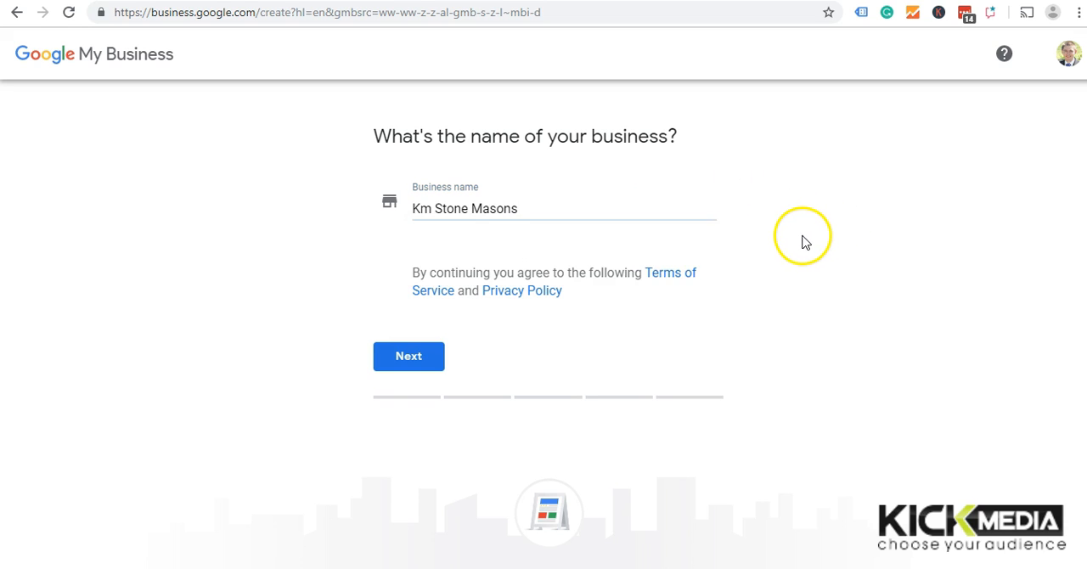
click(408, 356)
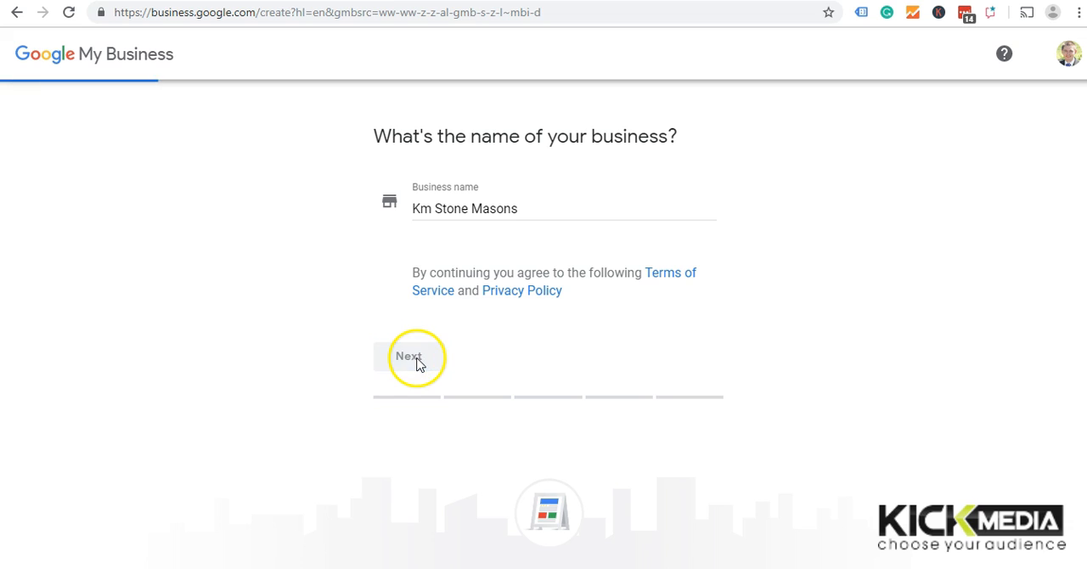
click(407, 357)
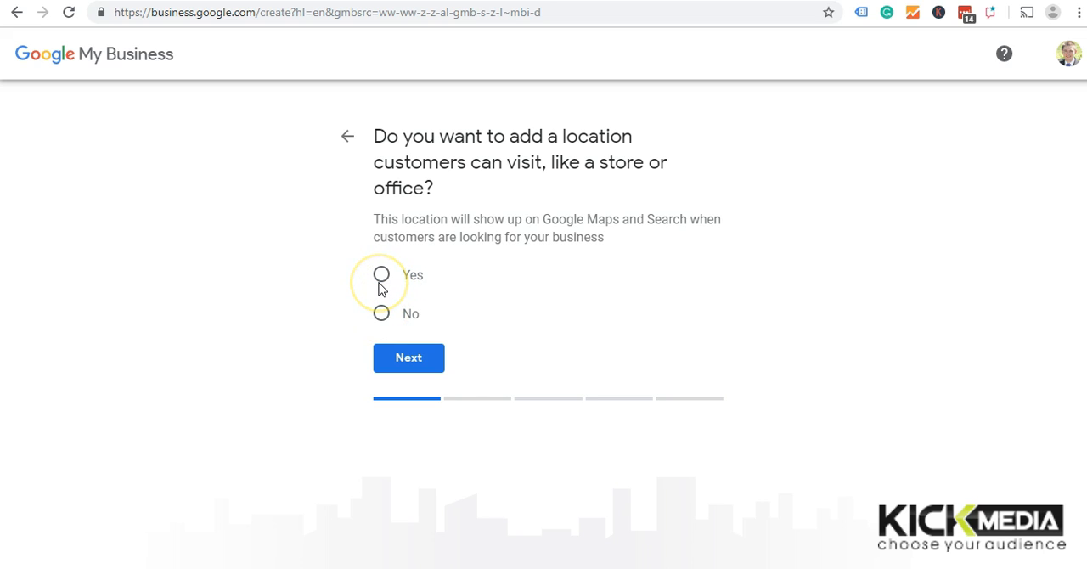
Step: Answer Yes to having a location customers can visit and continue
click(380, 275)
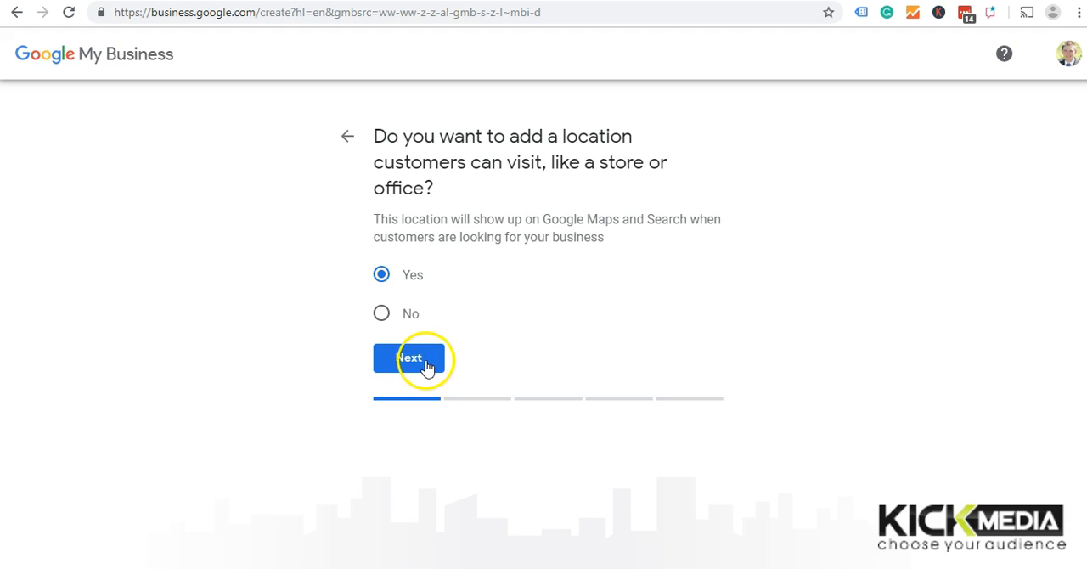
click(411, 357)
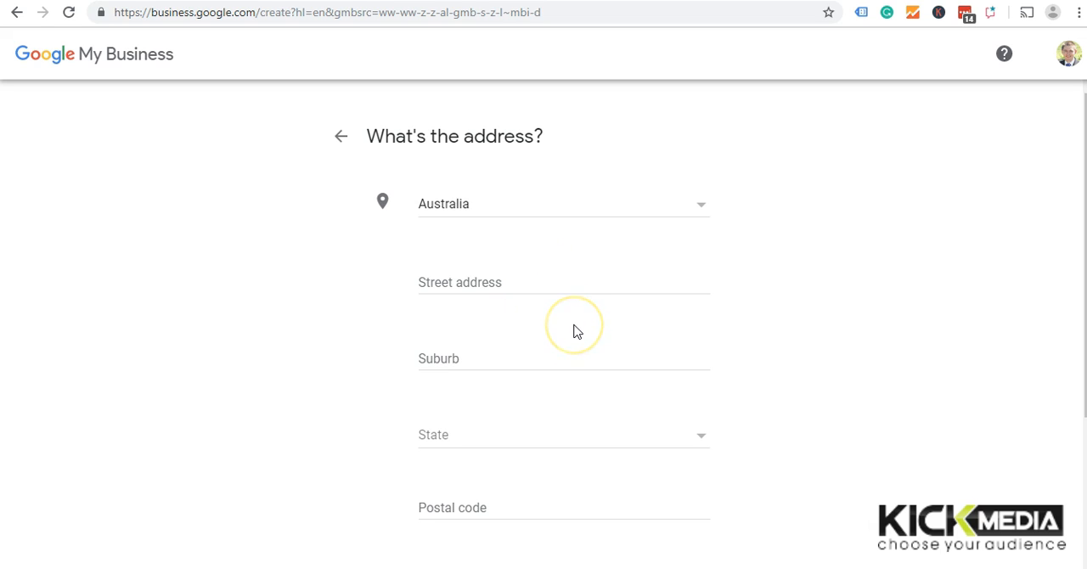
mouse_move(621, 286)
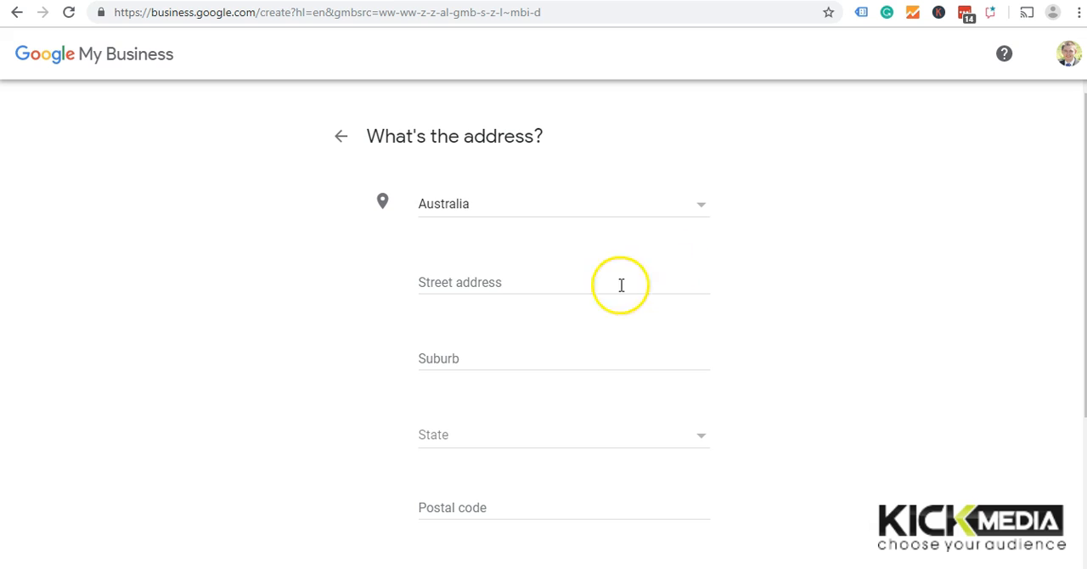
click(563, 281)
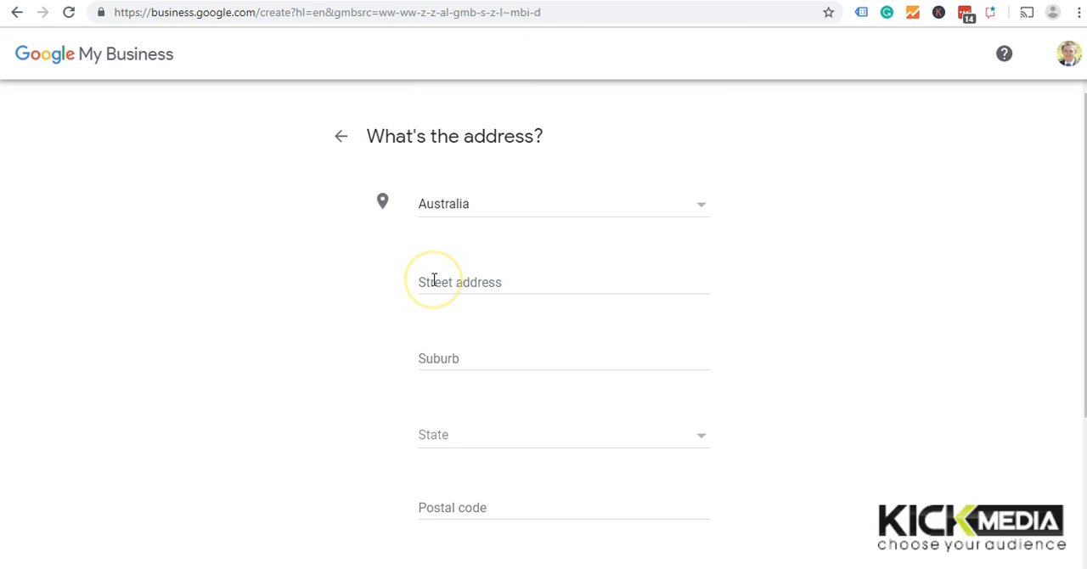
mouse_move(61, 564)
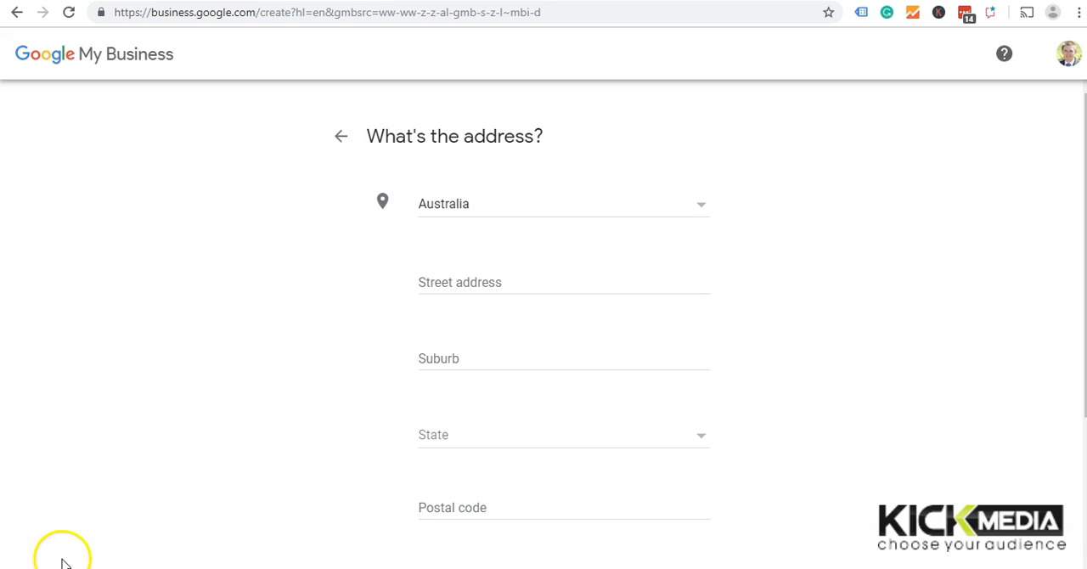
click(564, 435)
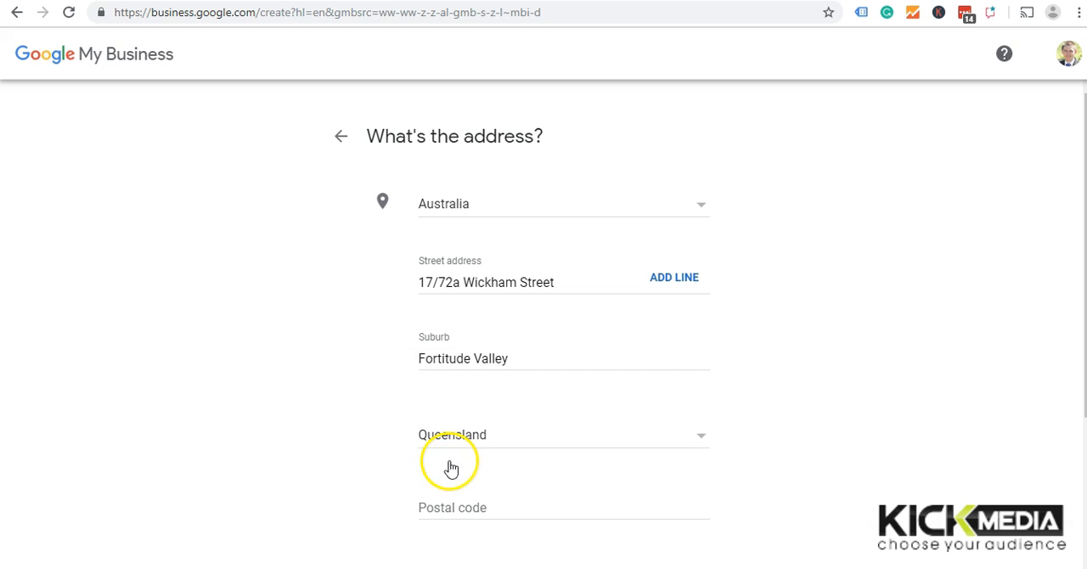
click(451, 506)
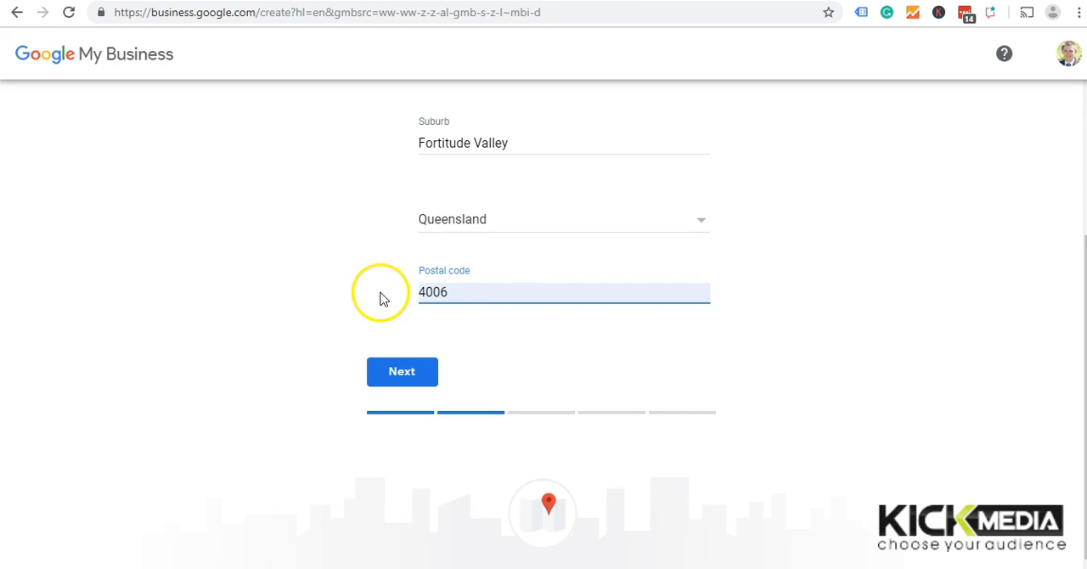
scroll(up, 3)
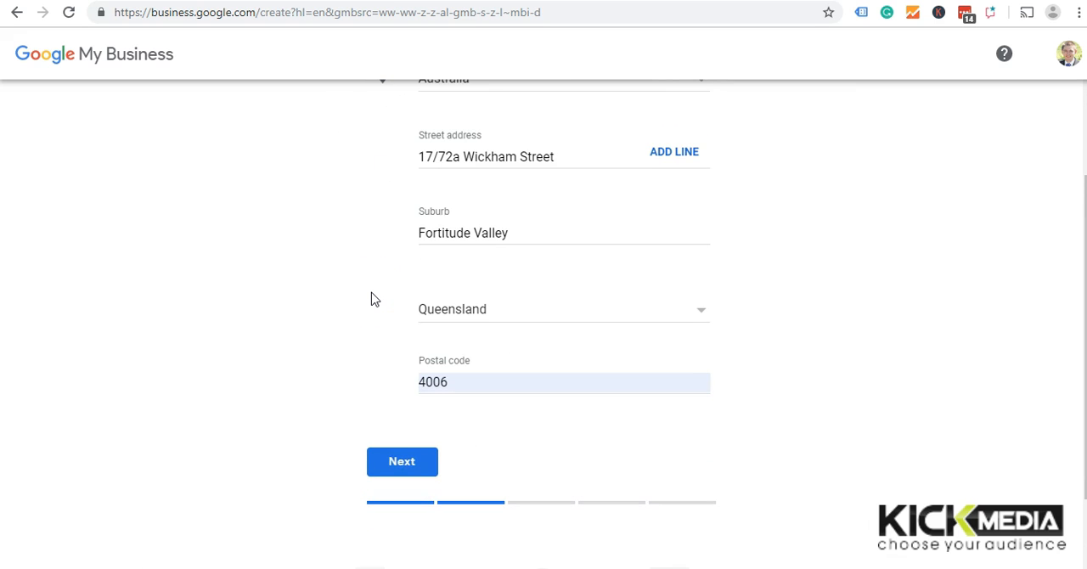
click(401, 462)
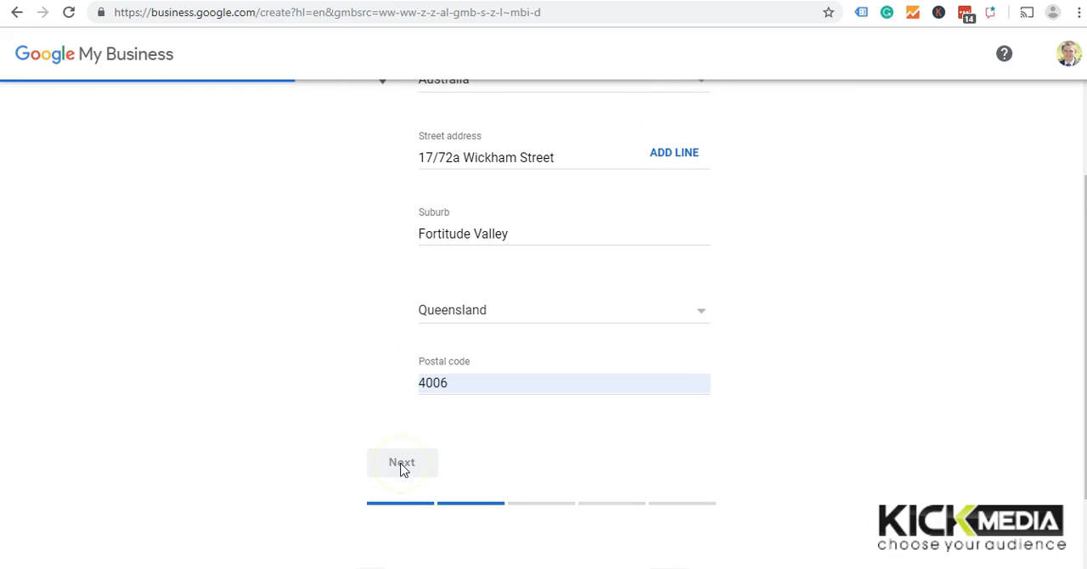
click(401, 461)
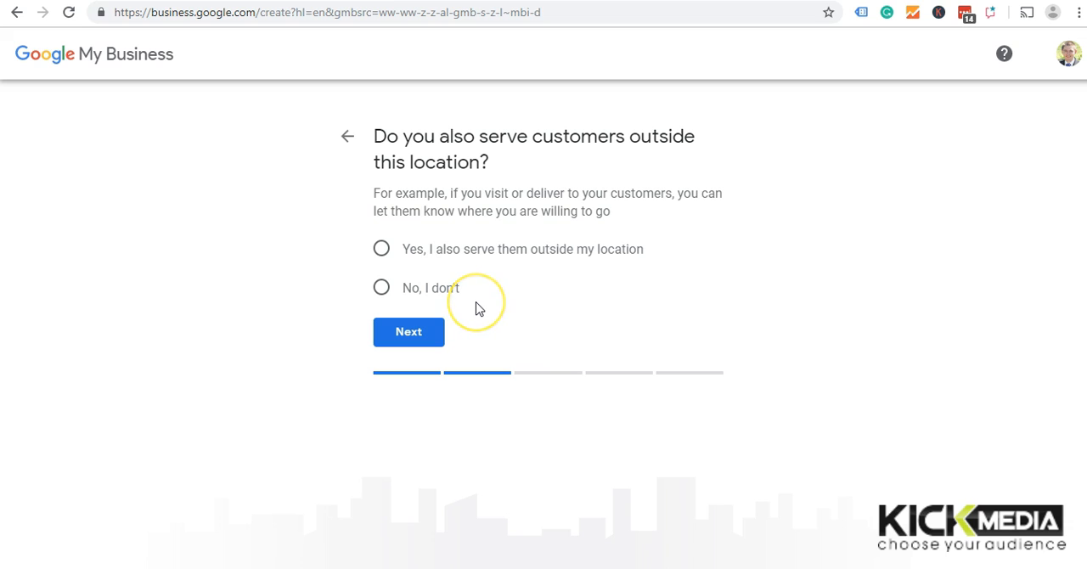
mouse_move(448, 256)
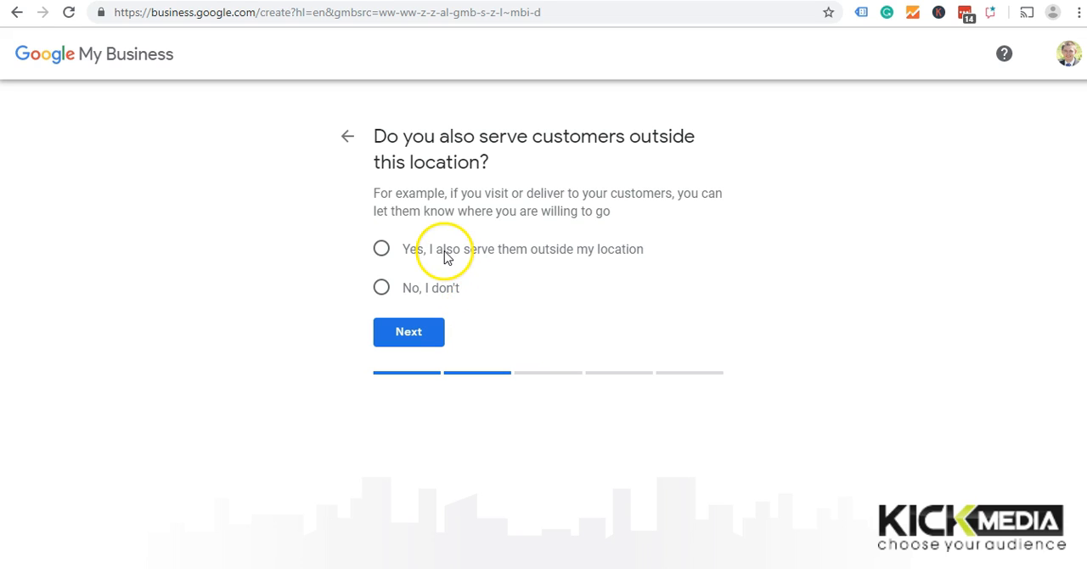
click(380, 248)
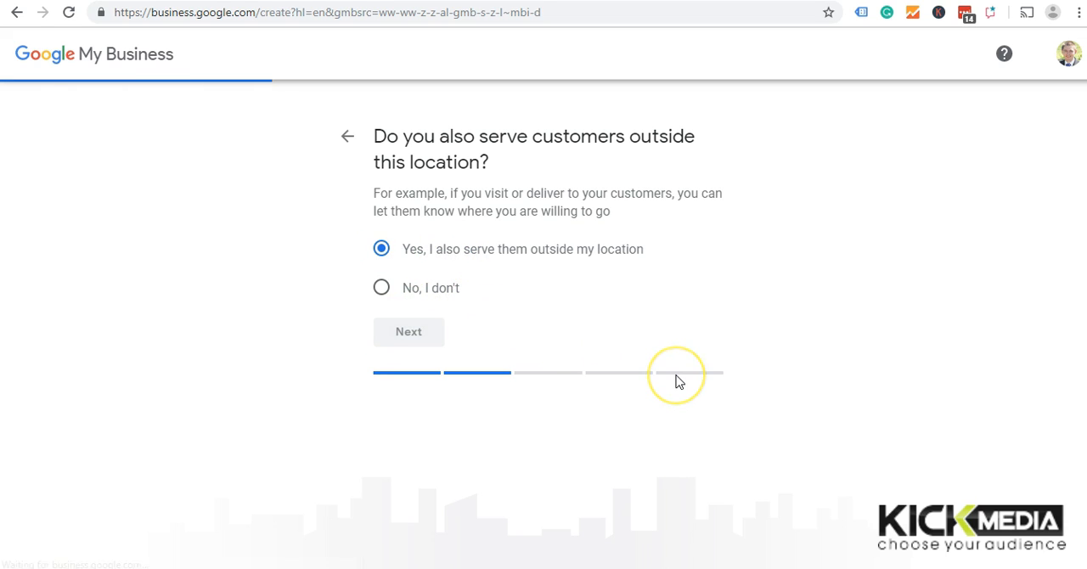
Step: Add Brisbane, QLD, Australia as a service area and submit the areas step
click(407, 331)
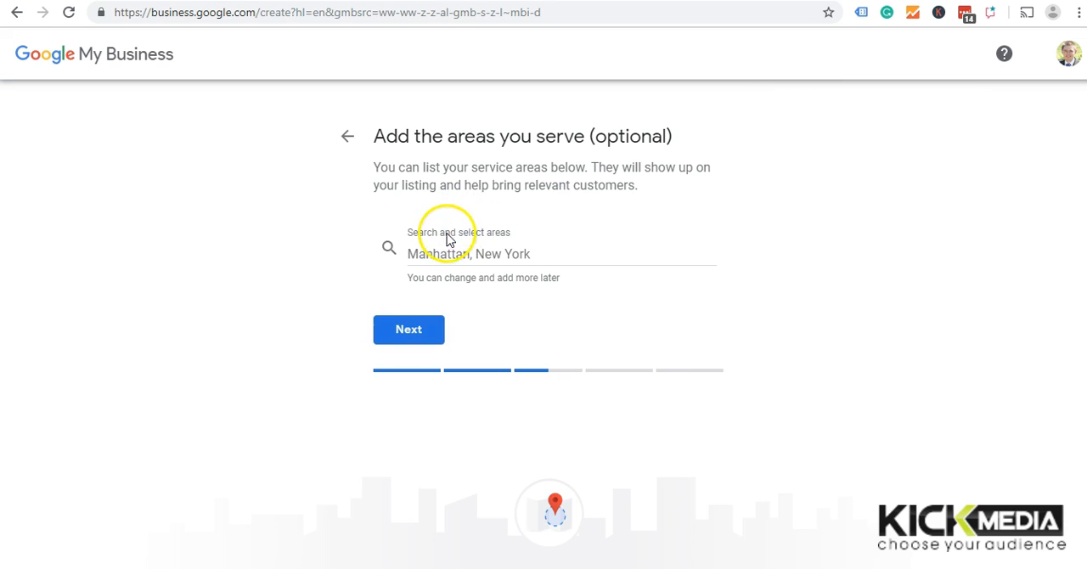
text(brisb)
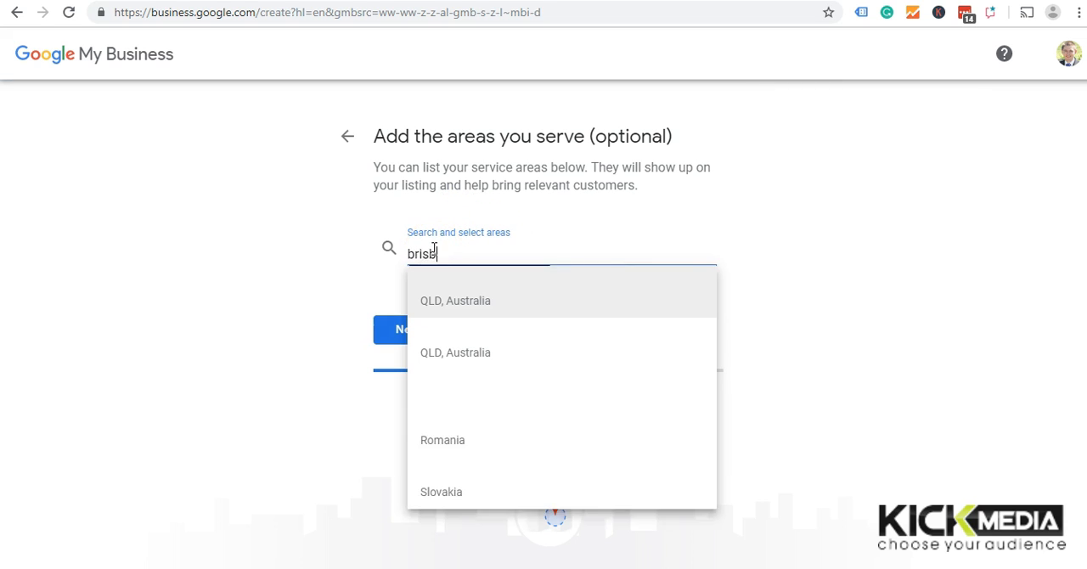
text(ane)
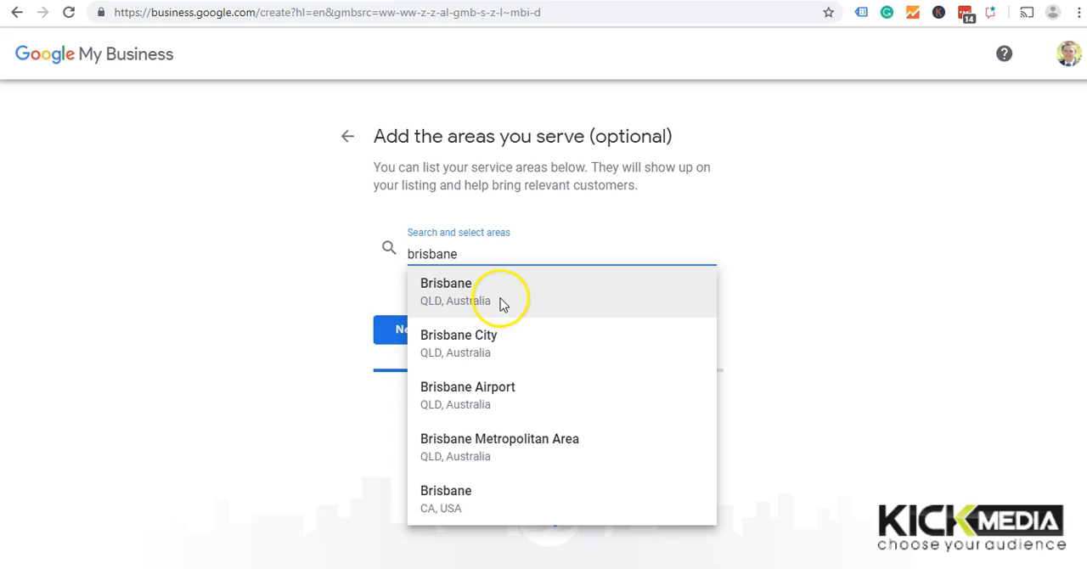
click(445, 292)
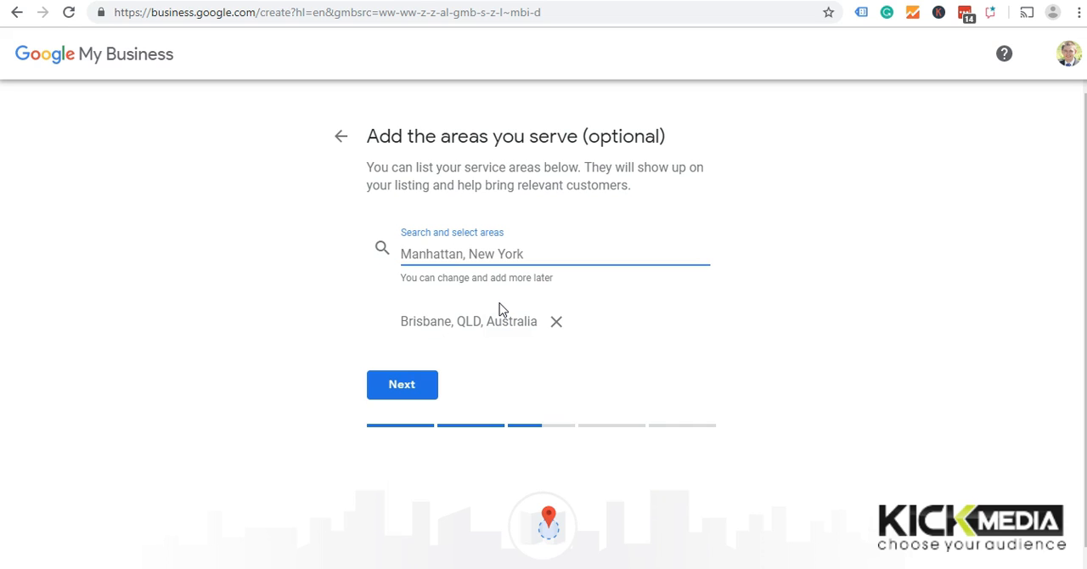
click(401, 383)
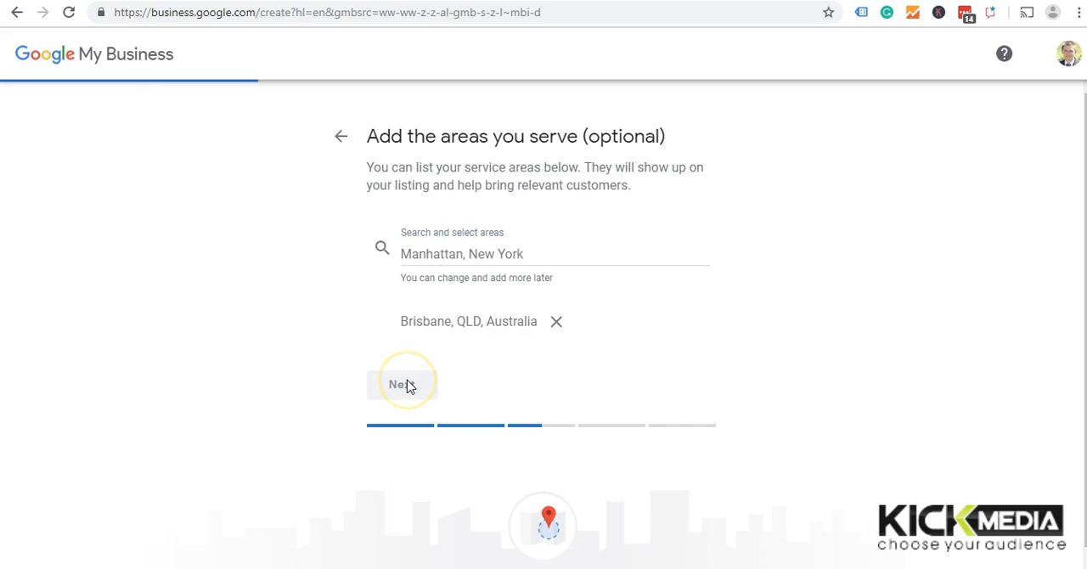
click(401, 384)
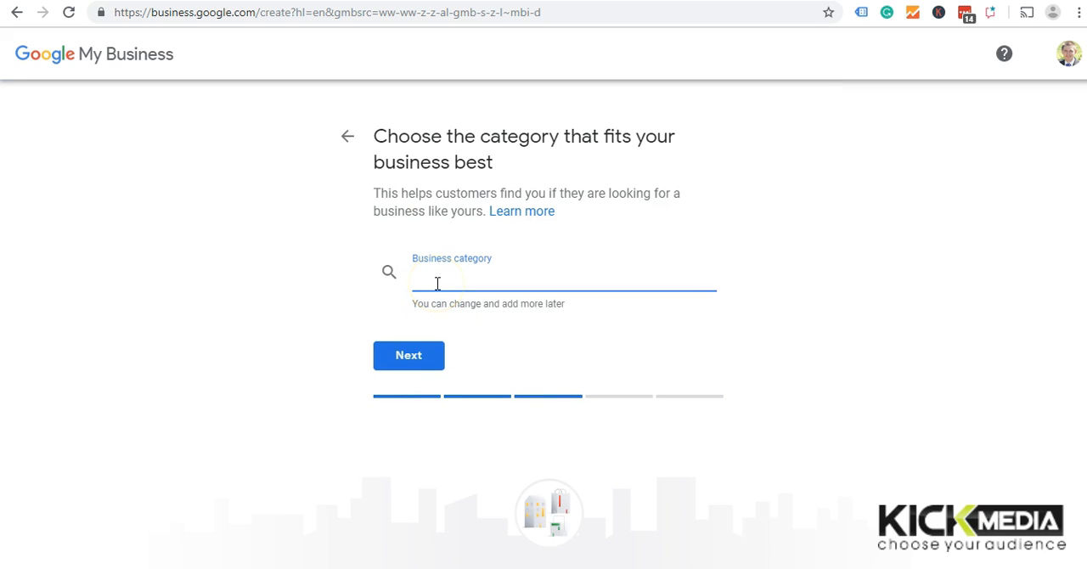
Step: Search the category field for mason and choose Masonry contractor
text(Stone ma)
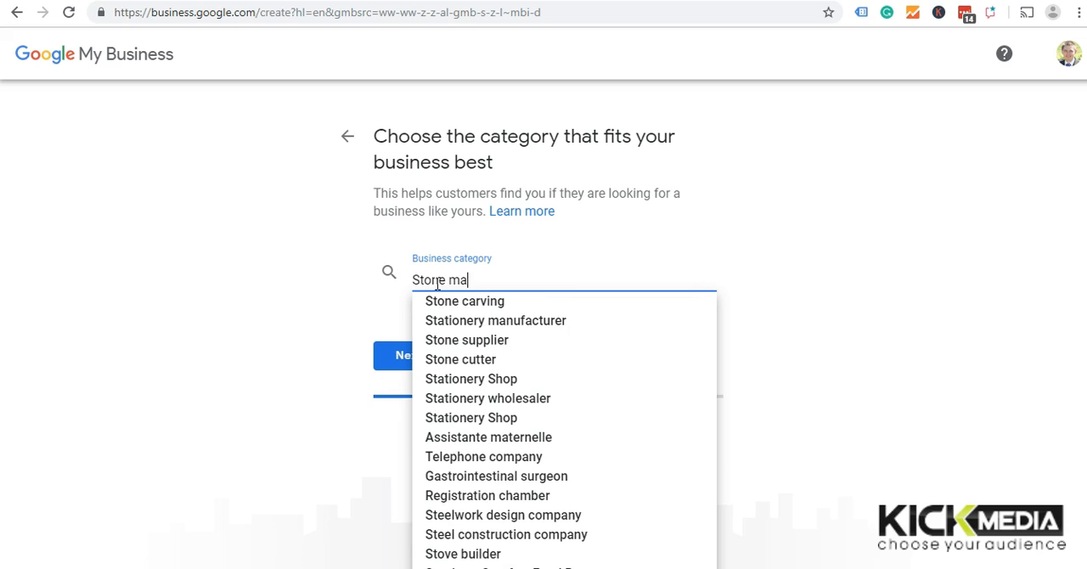
text(s)
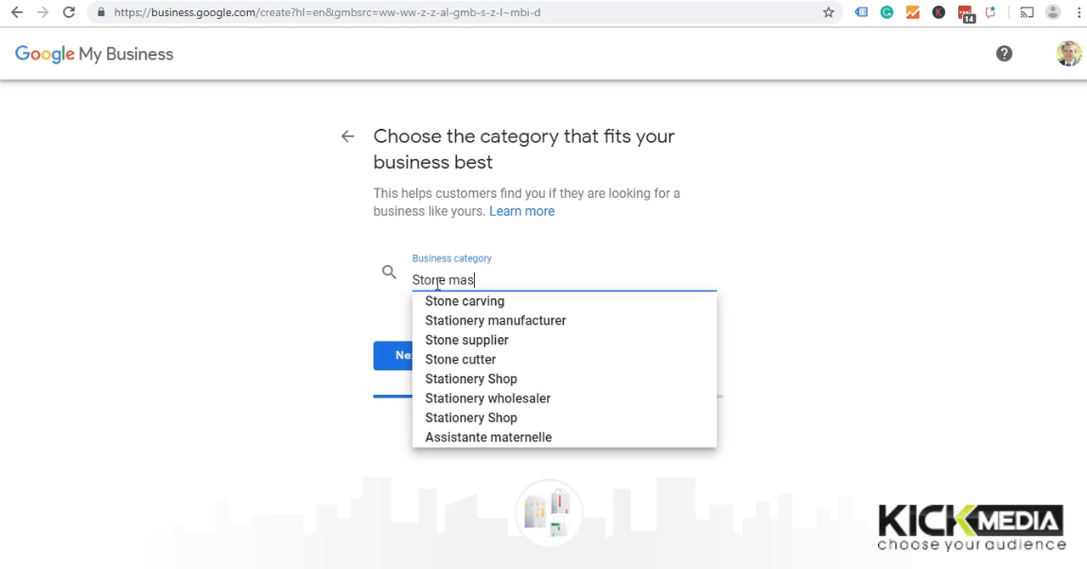
mouse_move(474, 279)
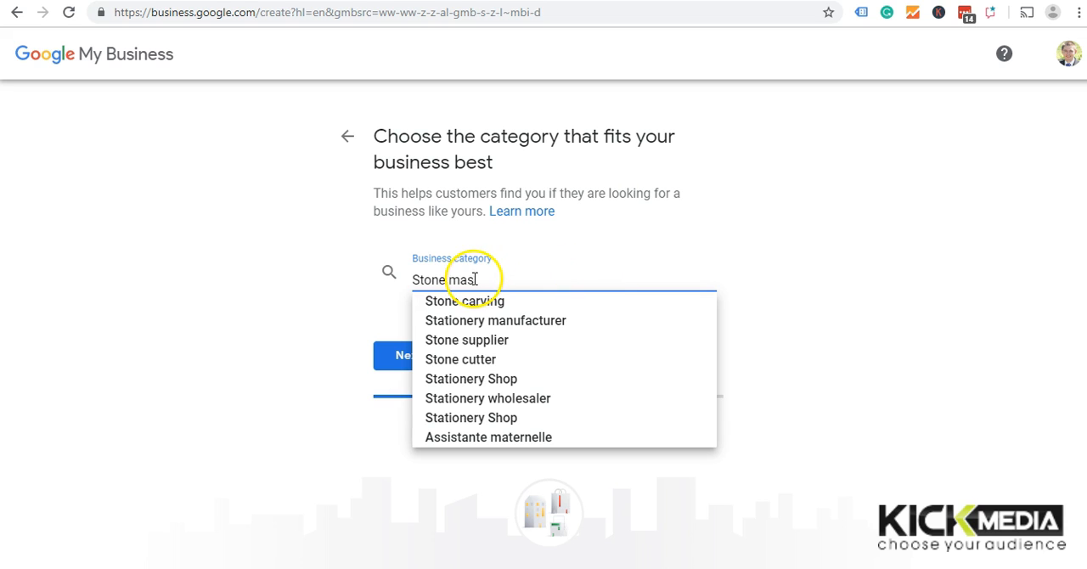
text(mason)
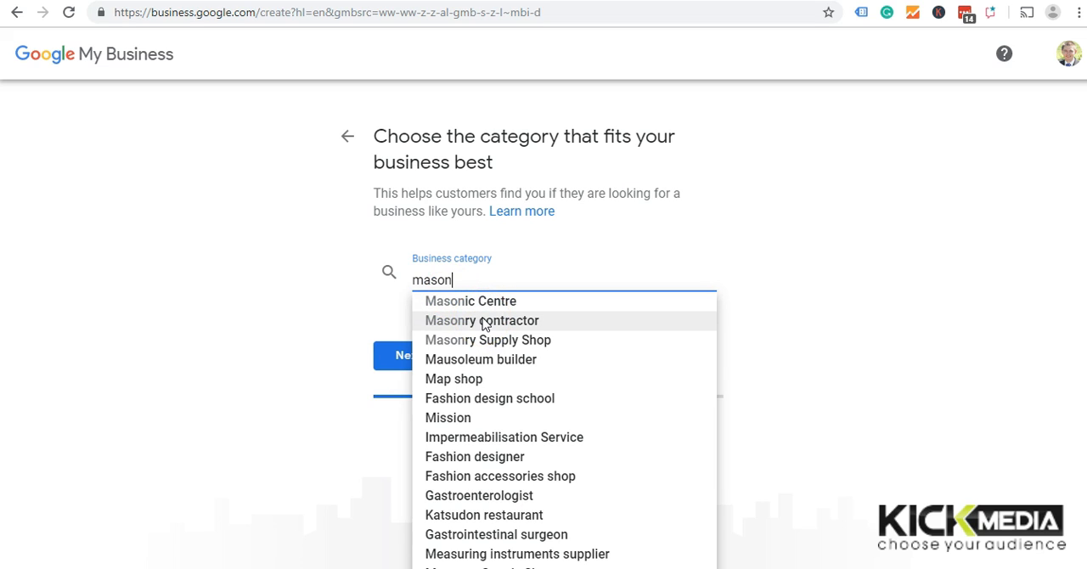
click(482, 319)
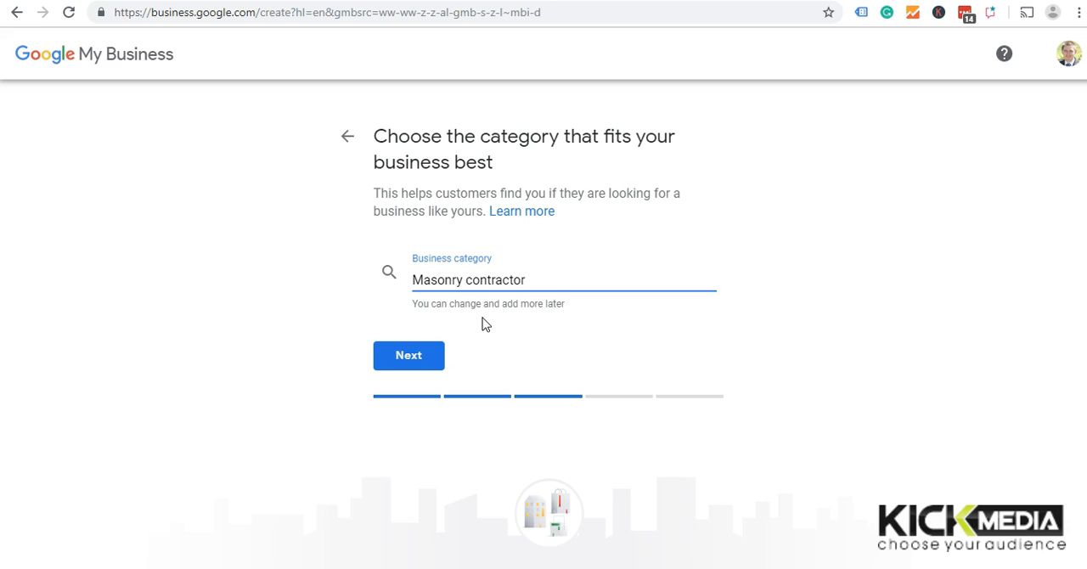
mouse_move(890, 112)
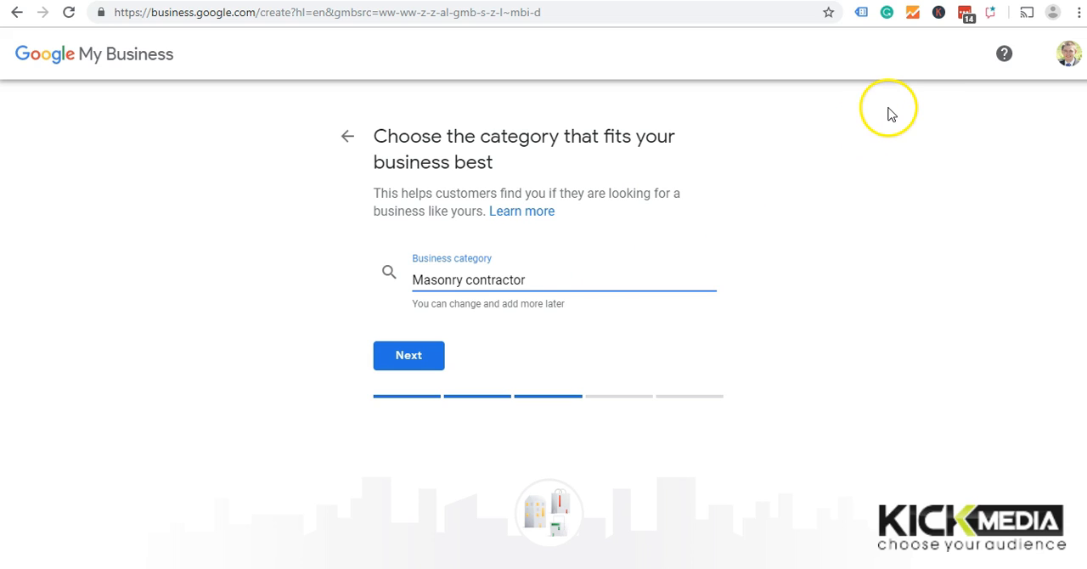
mouse_move(951, 8)
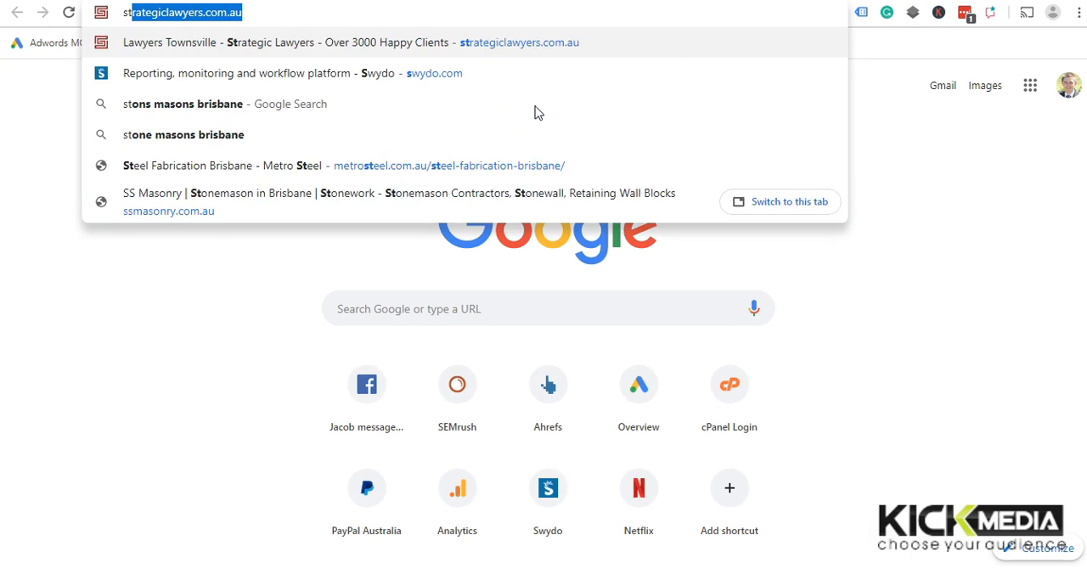
Step: Run a Google Search for 'stone mason brisbane' and review the local results
text(stone mason brisba)
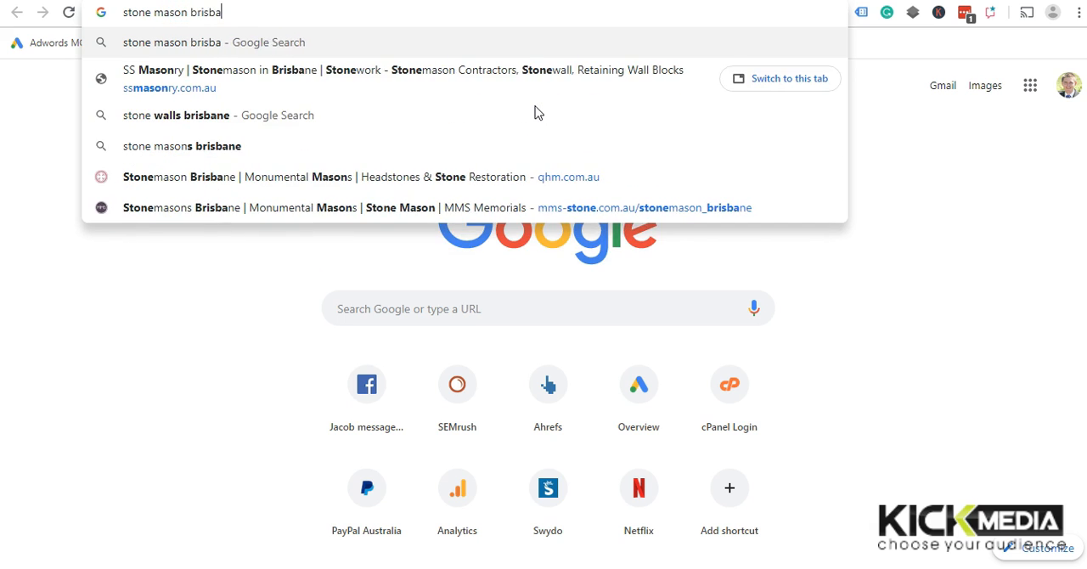
key(Return)
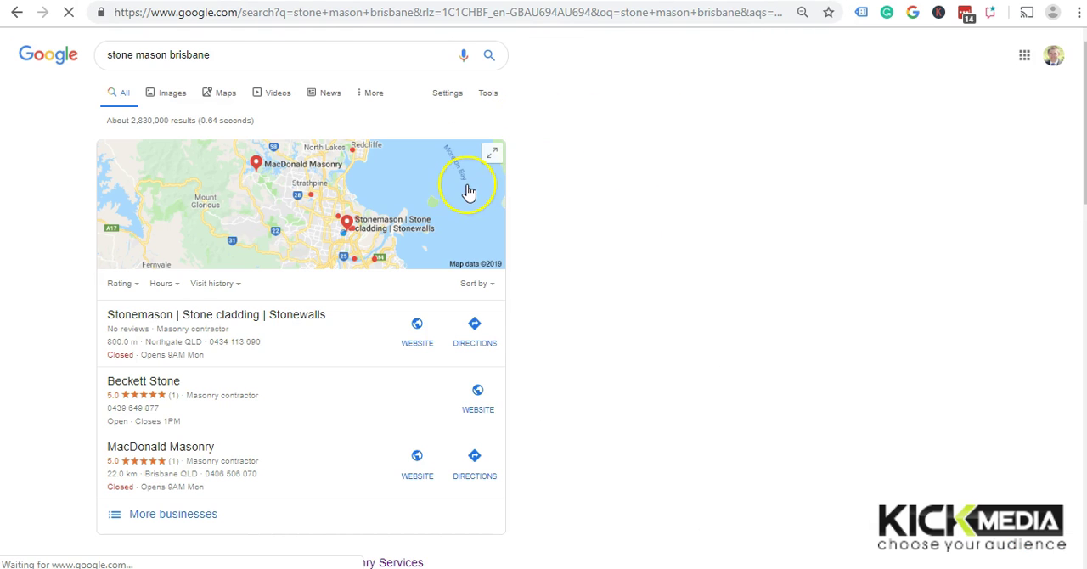
scroll(down, 3)
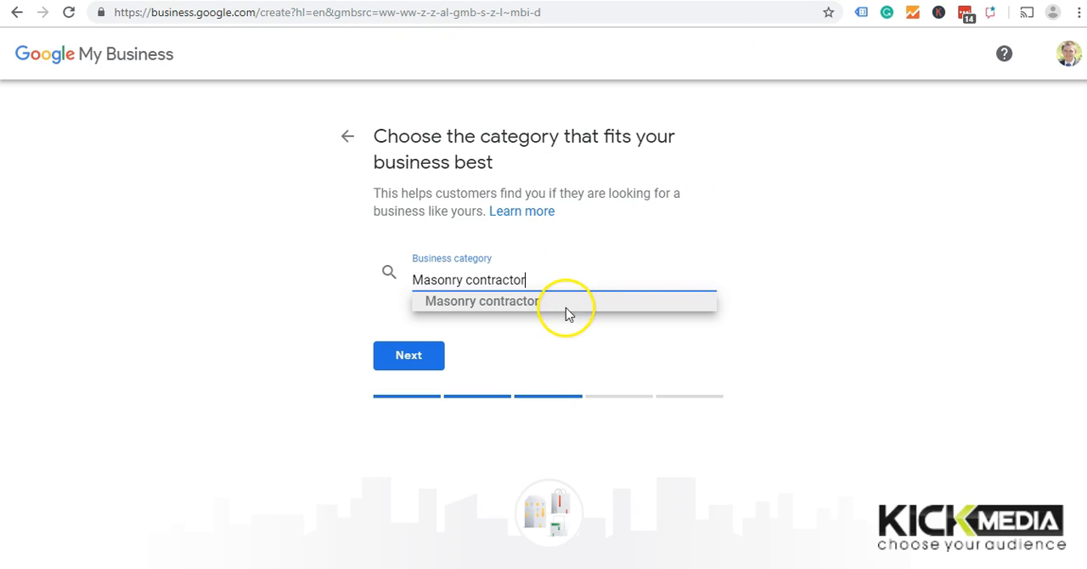
Step: Confirm Masonry contractor as the category and continue to contact details
click(480, 301)
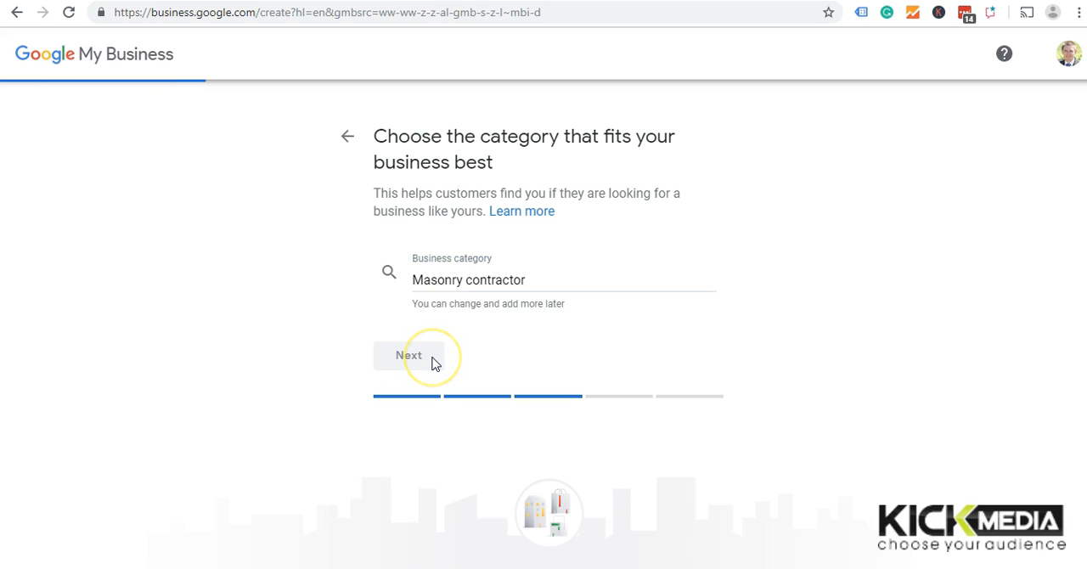
click(408, 355)
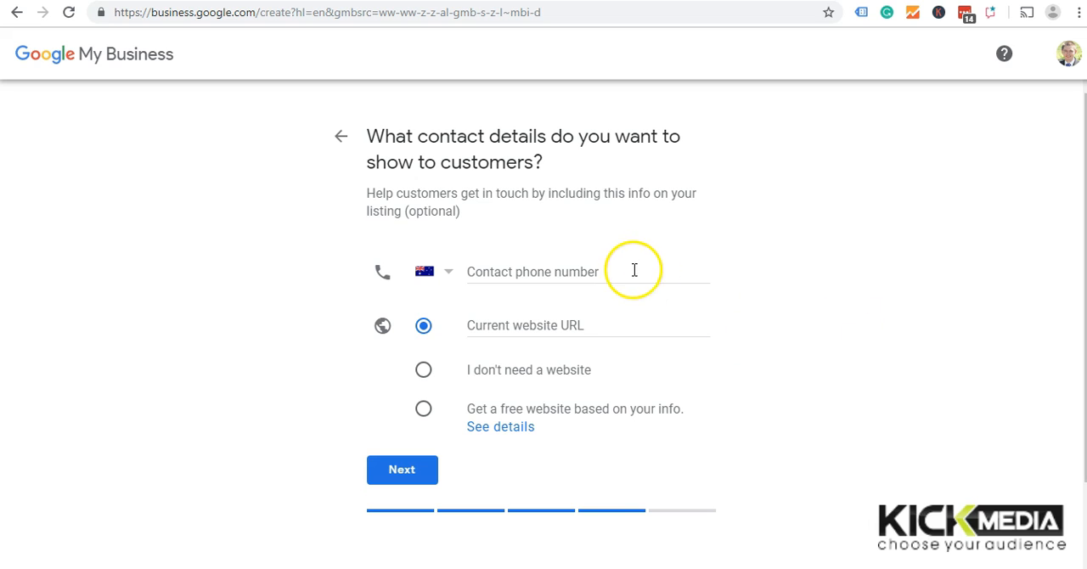
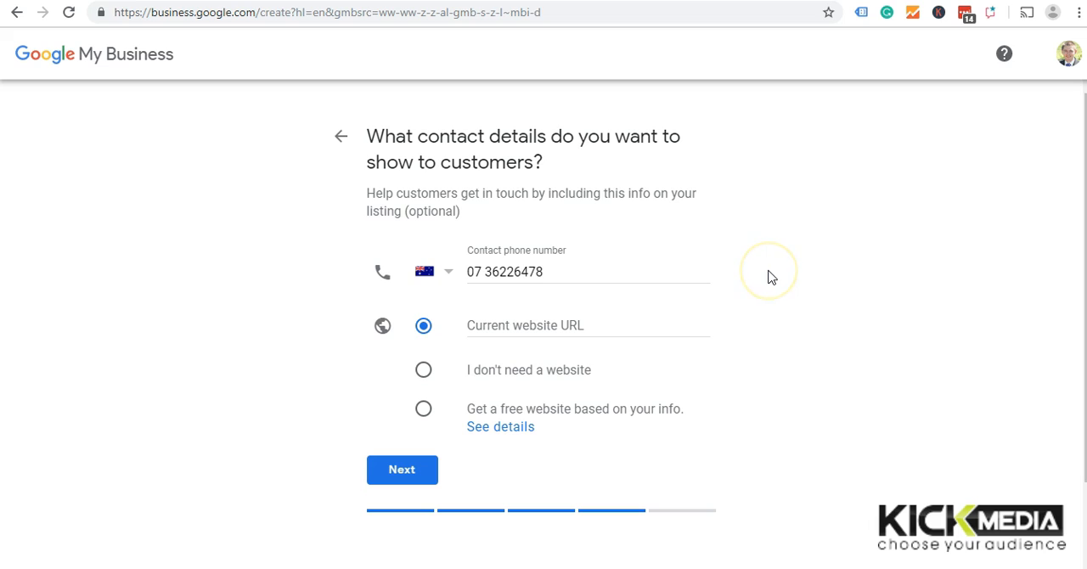
mouse_move(767, 275)
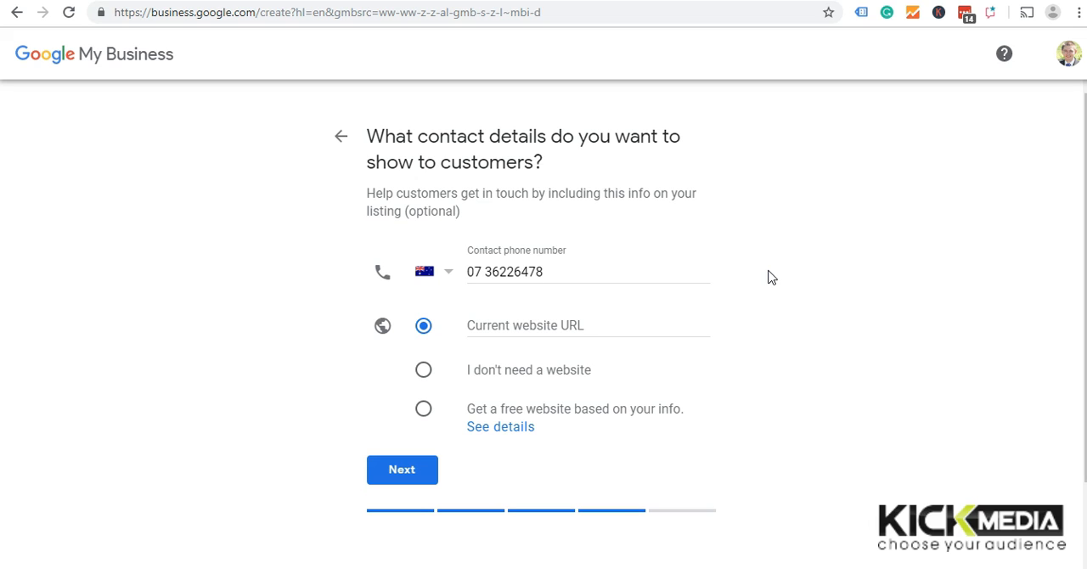
click(557, 321)
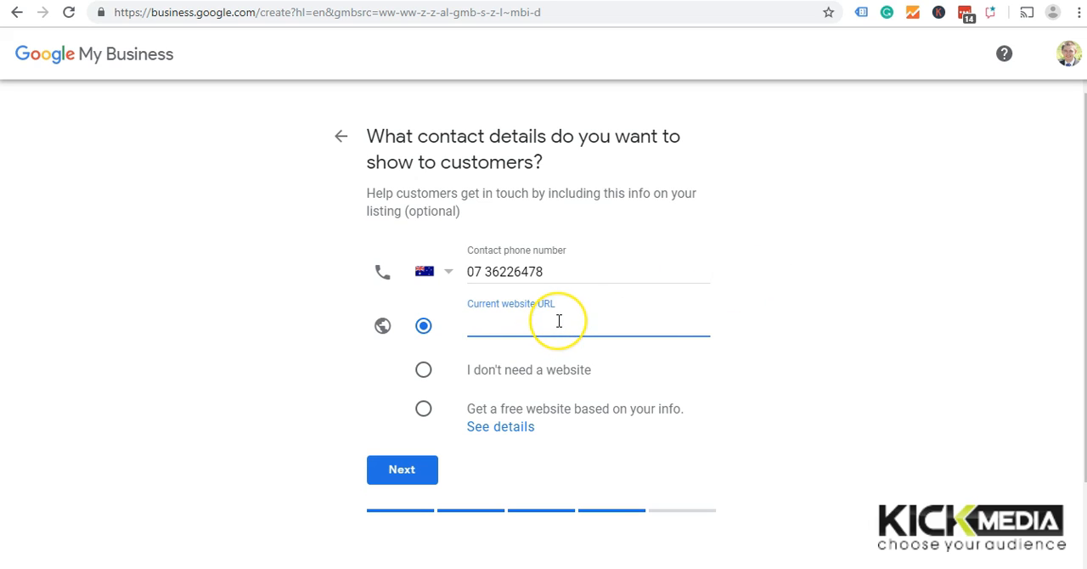
text(kmmas)
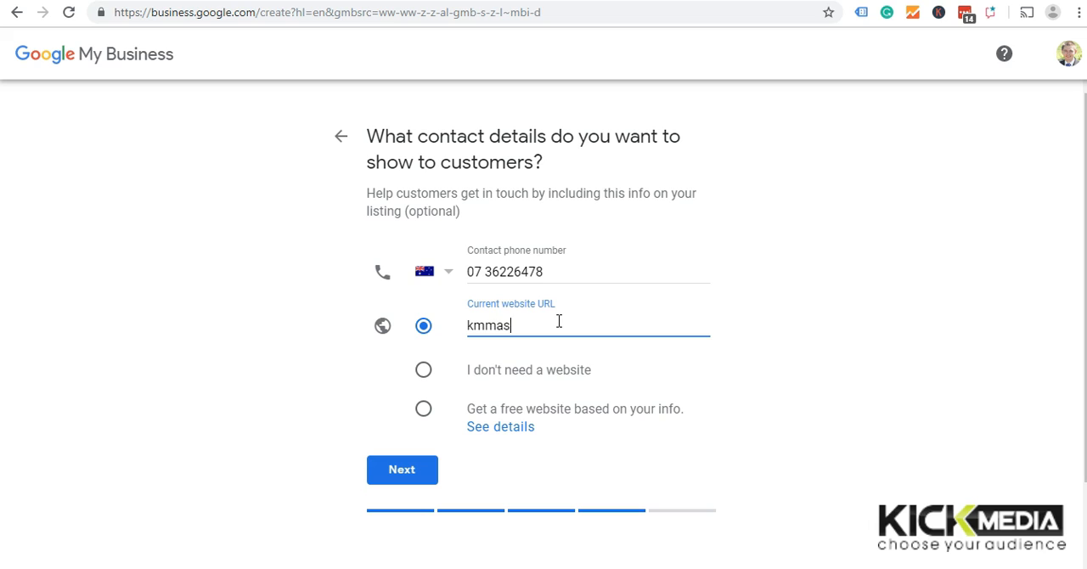
text(ons.com.au)
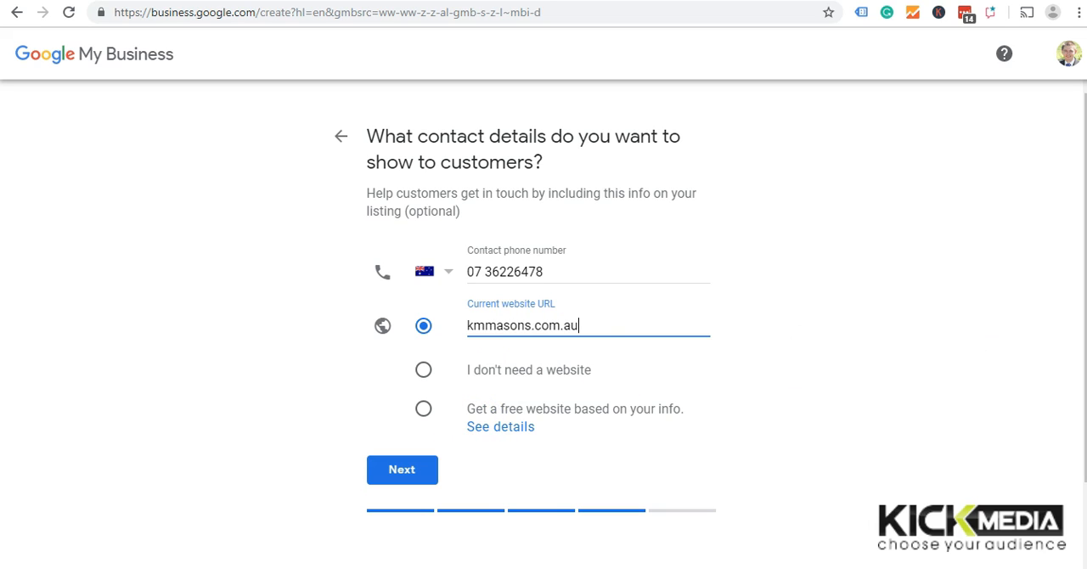
mouse_move(461, 520)
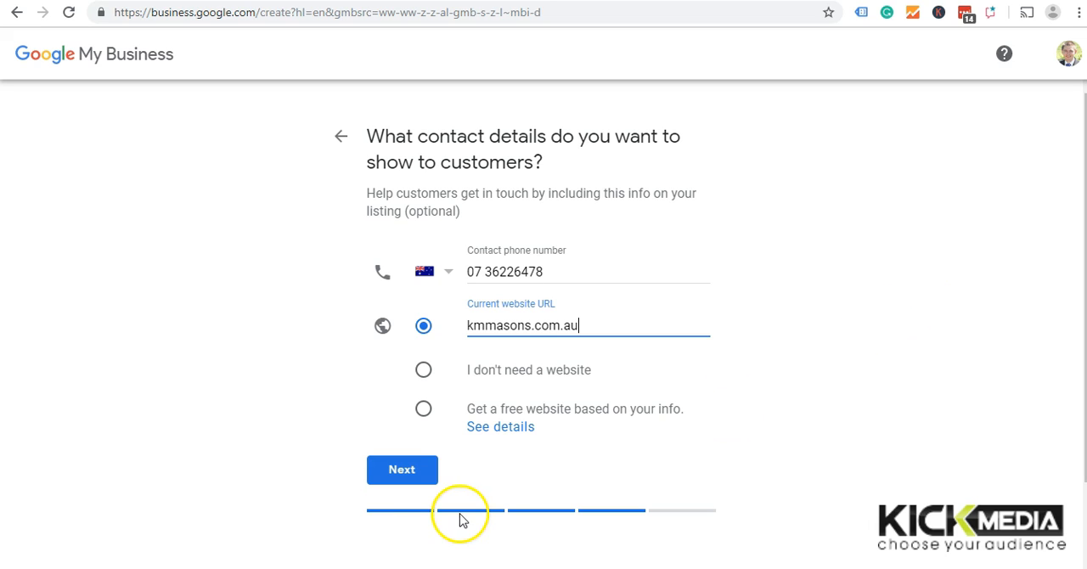
mouse_move(573, 285)
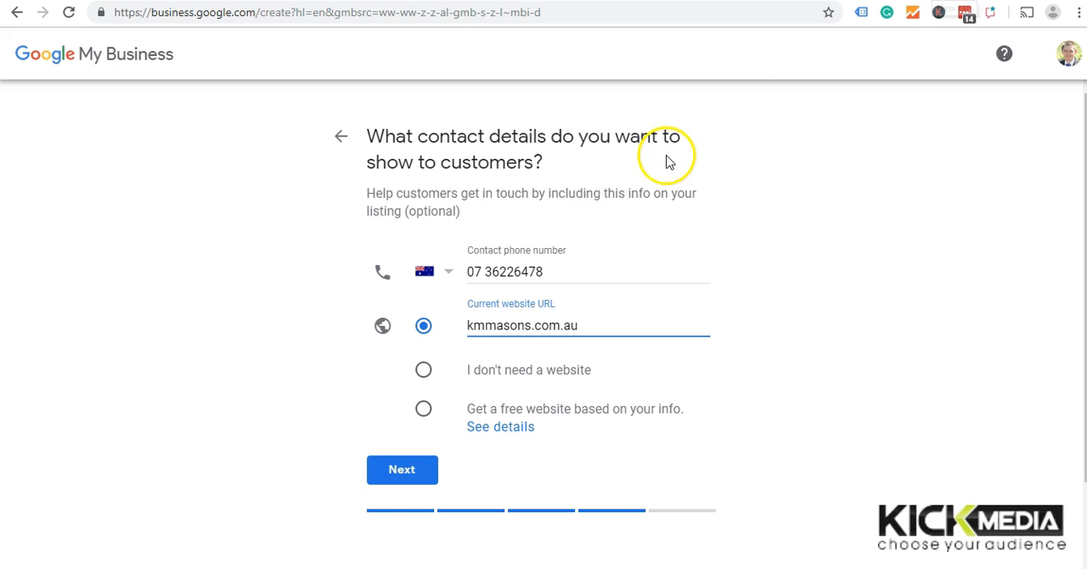
click(401, 469)
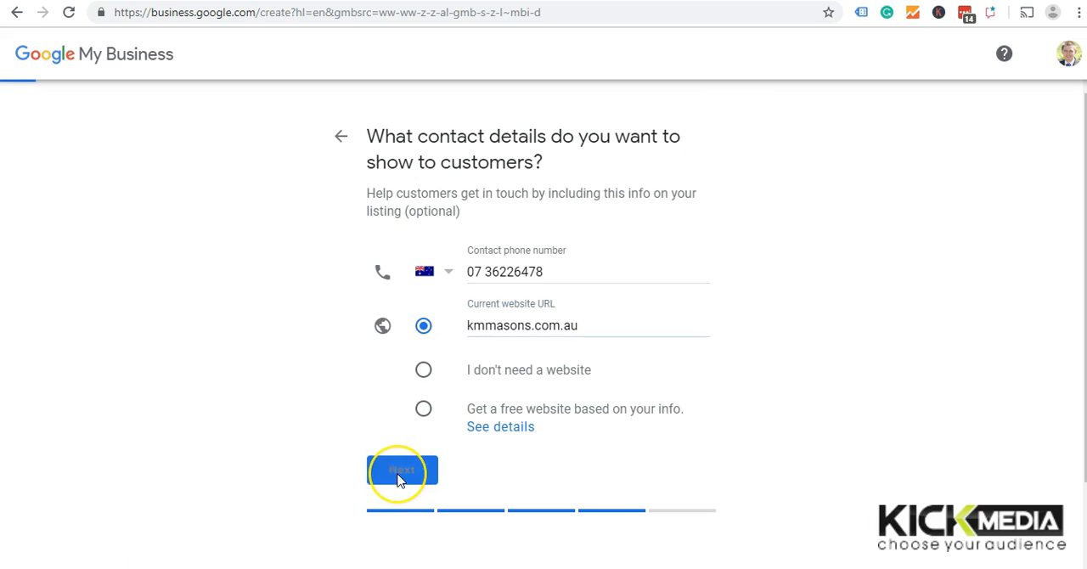
Step: Finish and verify the business to create the Km Stone Masons listing
click(400, 472)
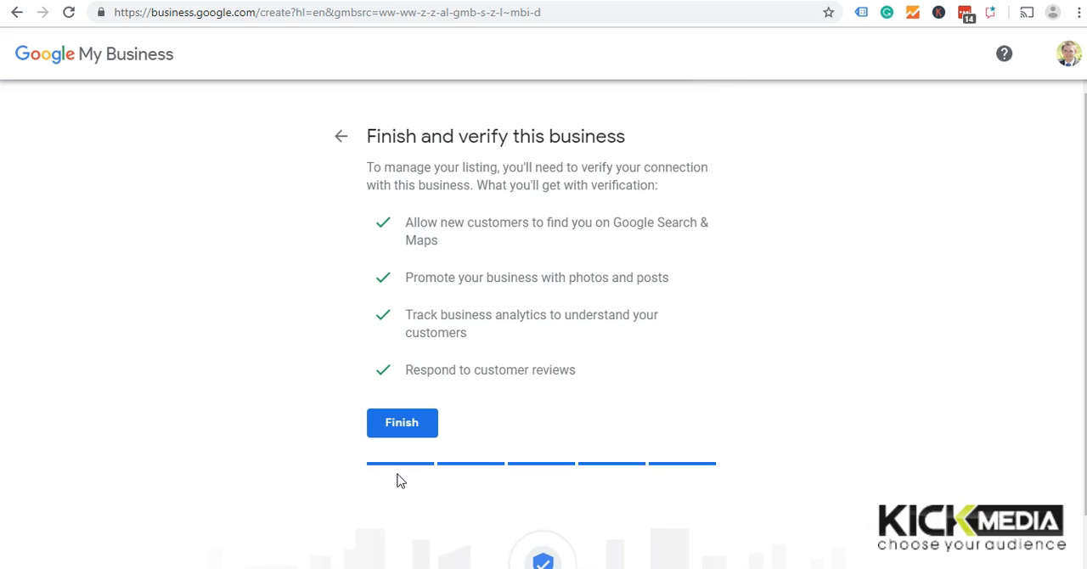
click(401, 422)
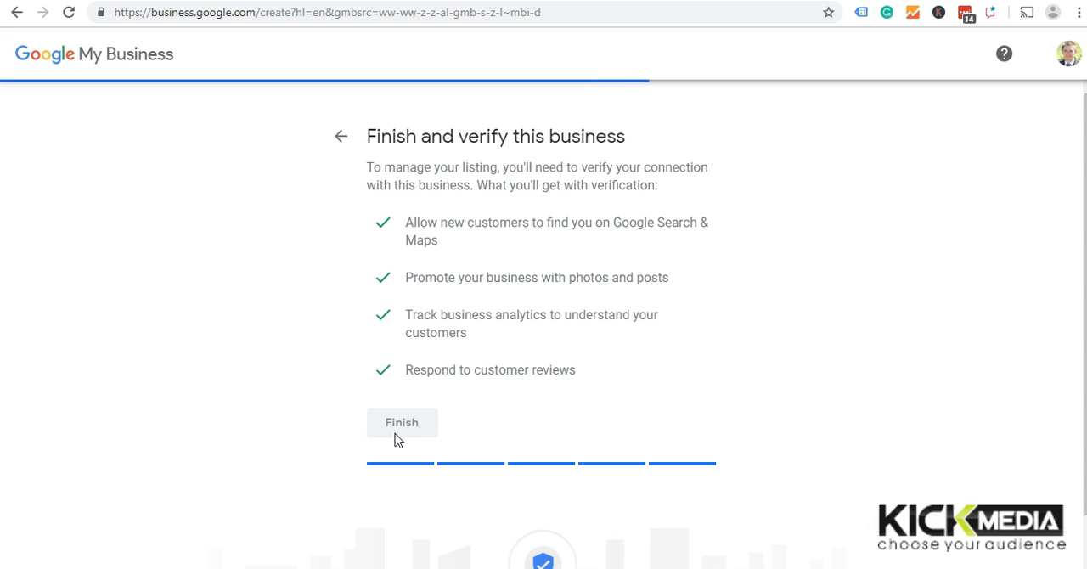
mouse_move(302, 416)
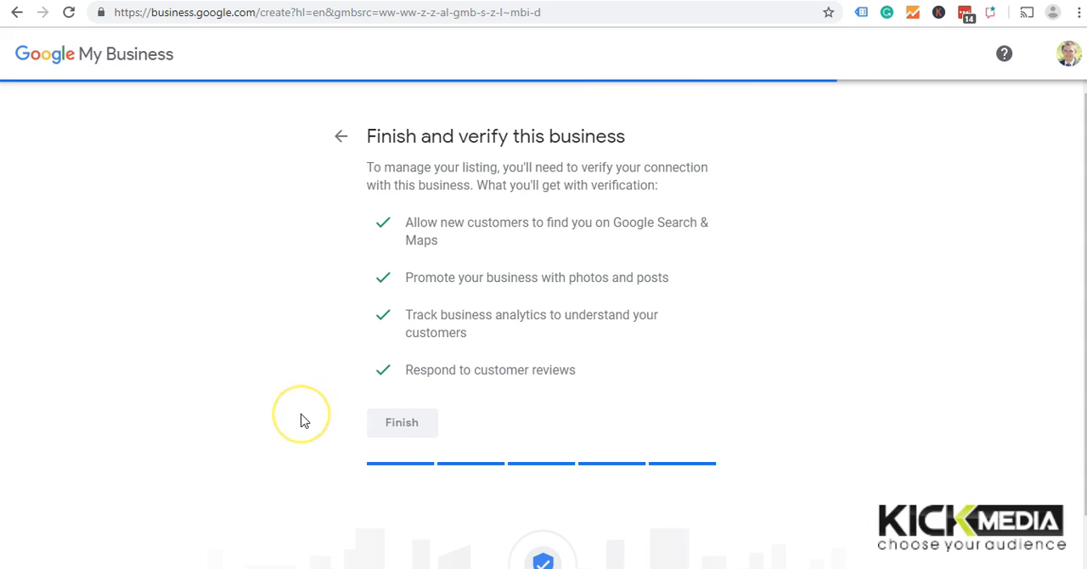
mouse_move(306, 421)
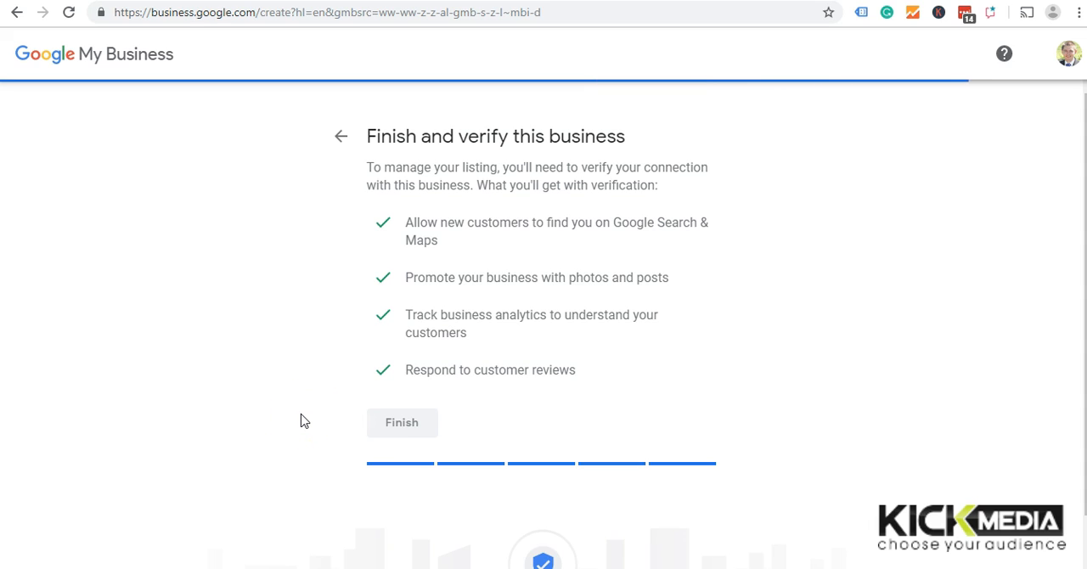
click(401, 423)
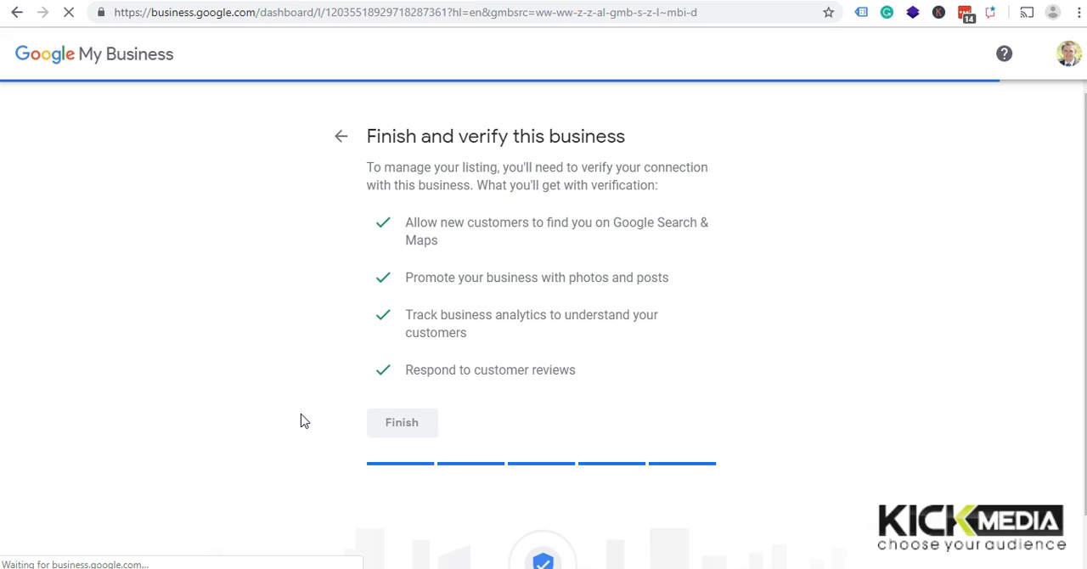
Step: Review the Km Stone Masons dashboard and go to the Info page
click(401, 423)
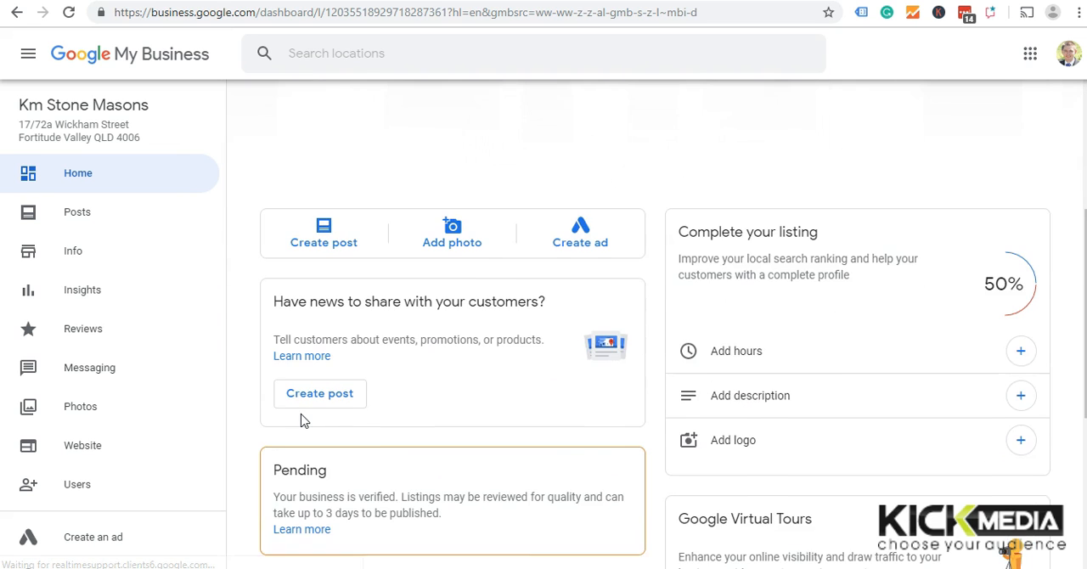
scroll(down, 3)
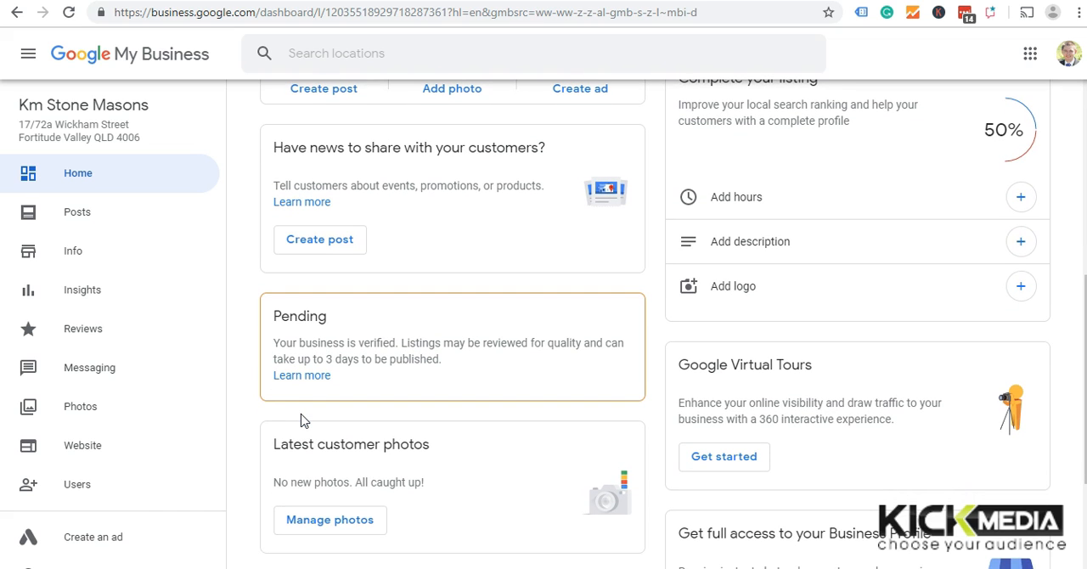
scroll(up, 3)
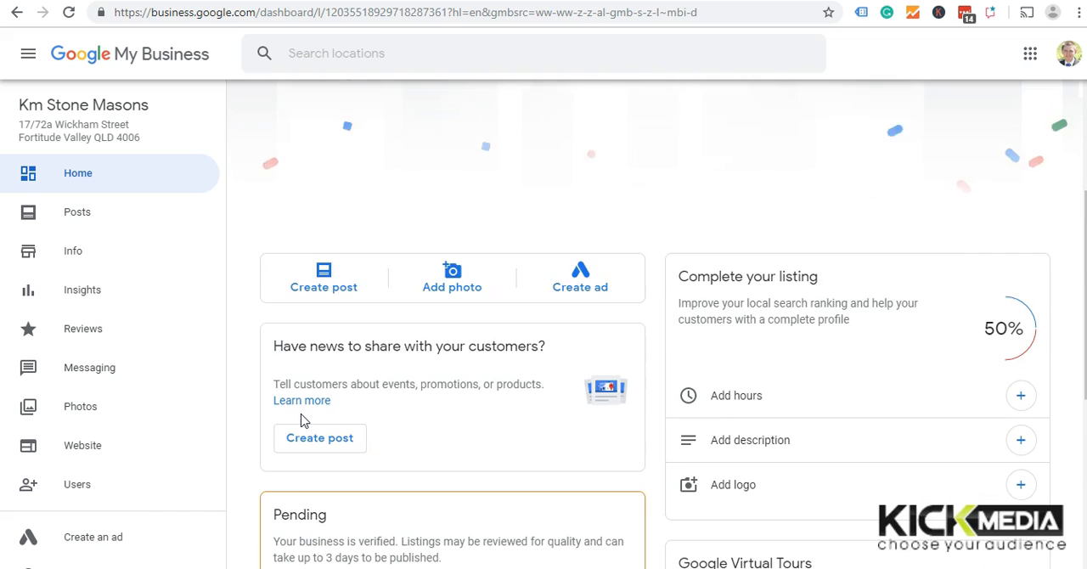
scroll(down, 3)
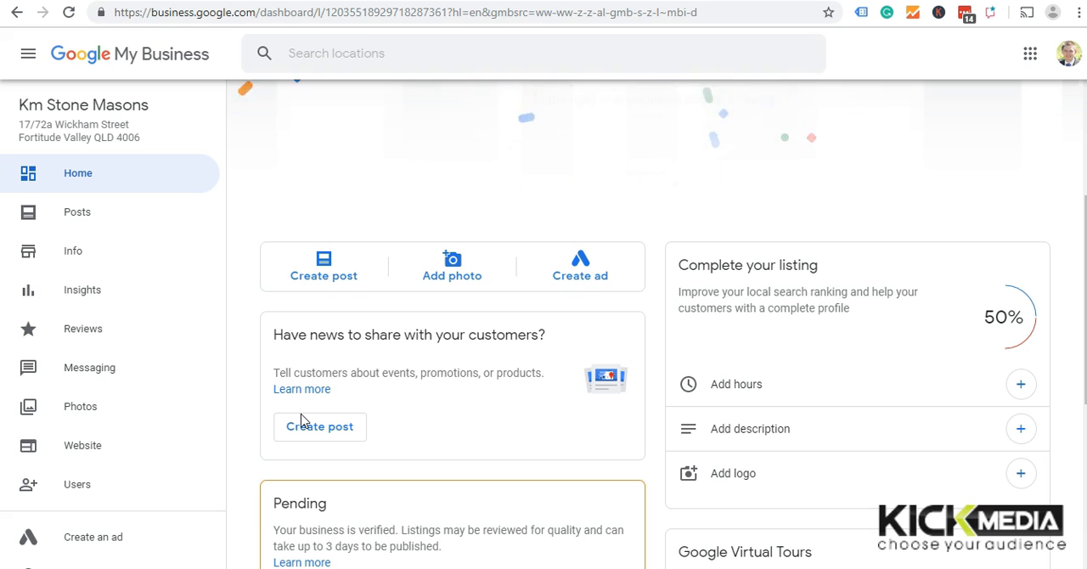
scroll(up, 3)
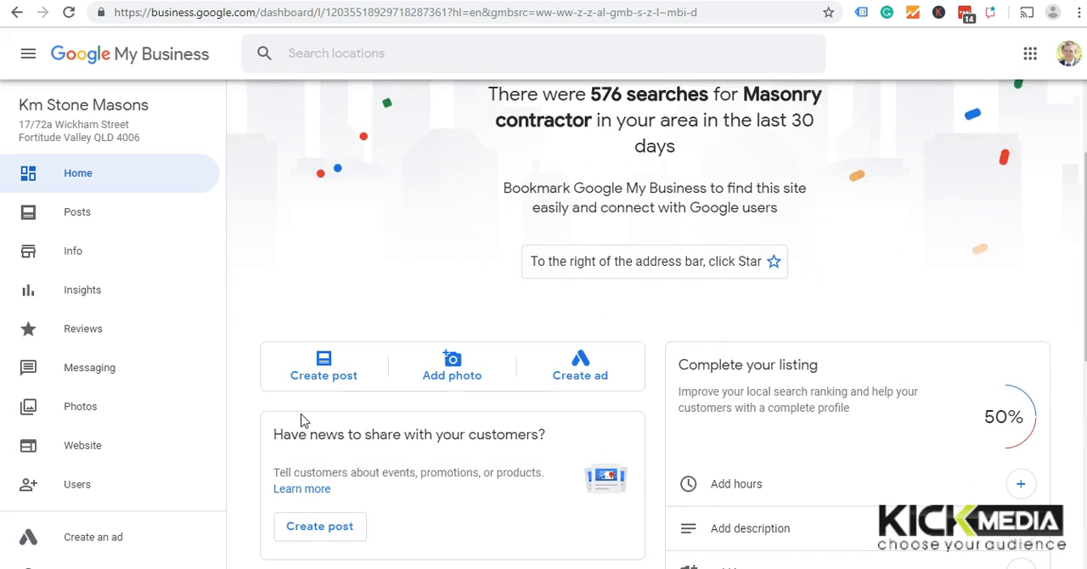
scroll(down, 3)
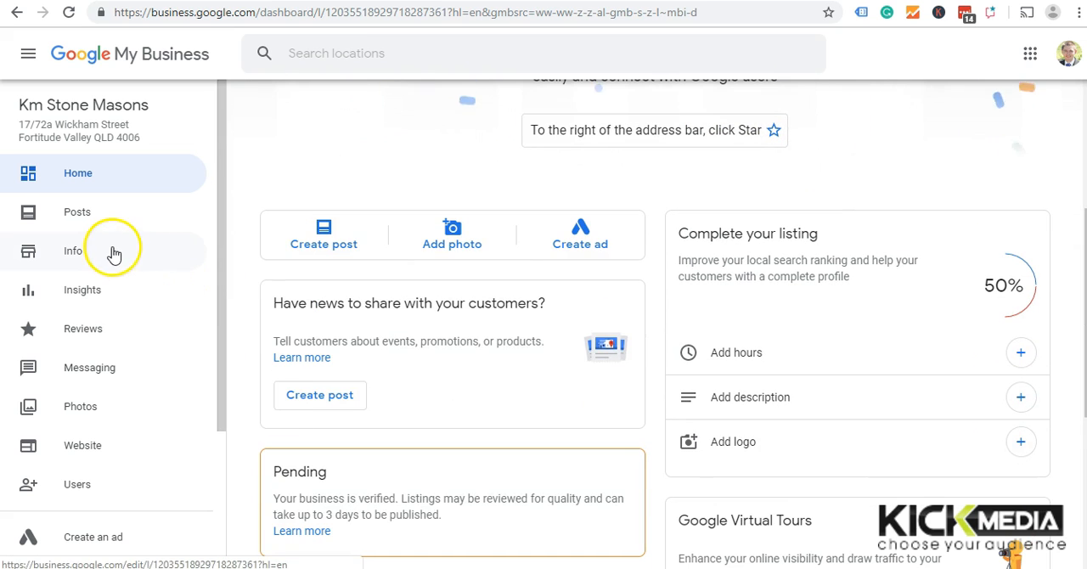
click(73, 251)
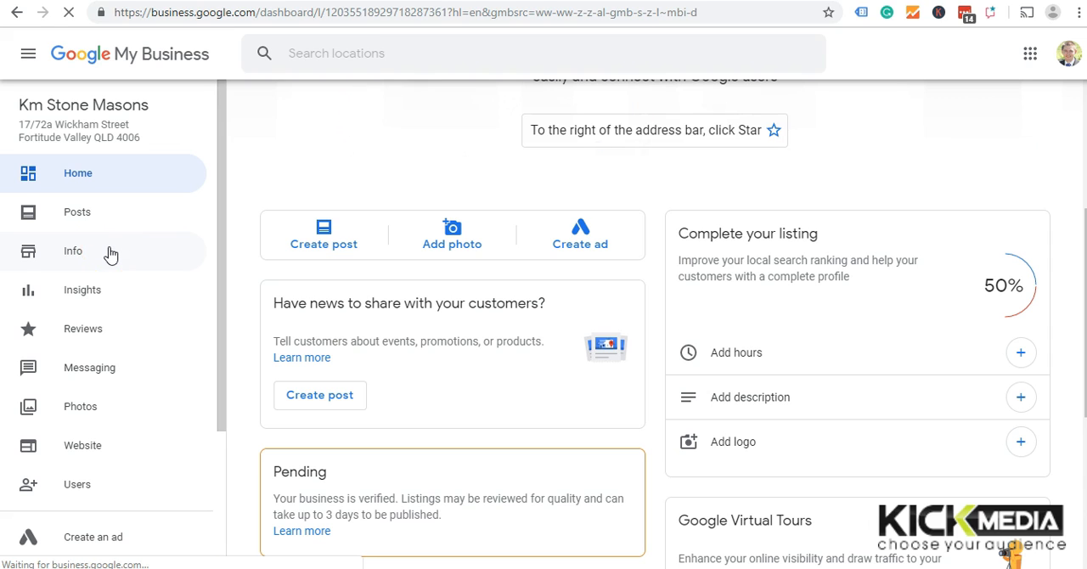
Step: Go to the listing's Info page and scroll down to the Add hours row
click(71, 251)
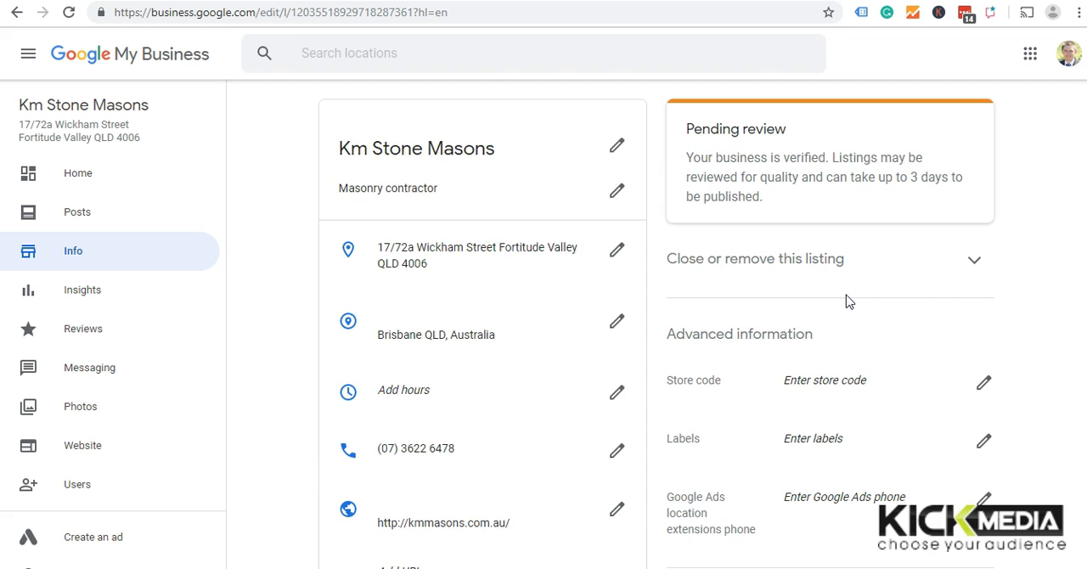
scroll(down, 3)
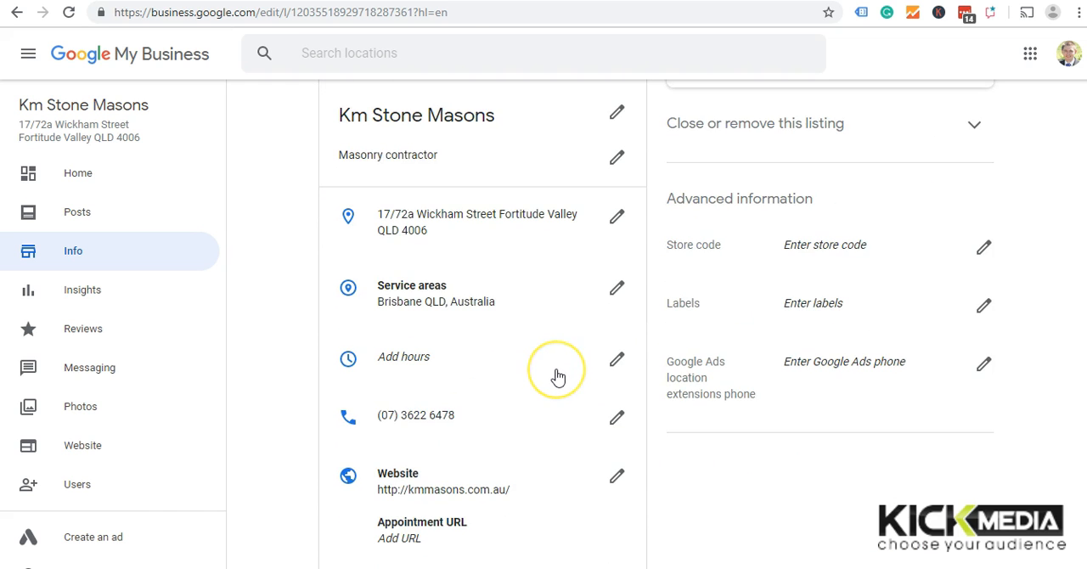
scroll(down, 3)
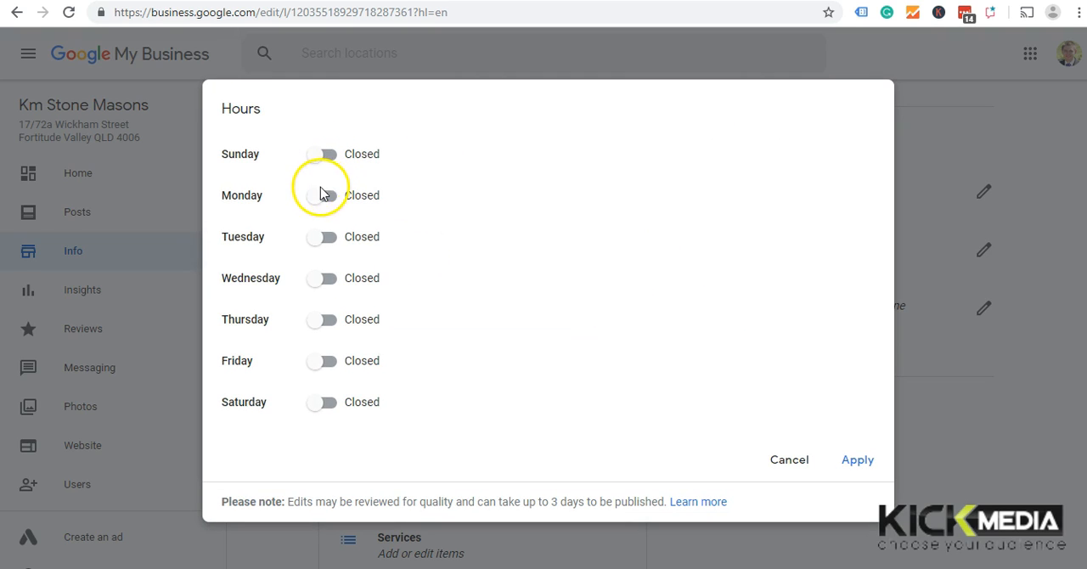
Step: Mark the weekdays open and set Monday, Tuesday and Friday to open at 9:00 am
click(322, 279)
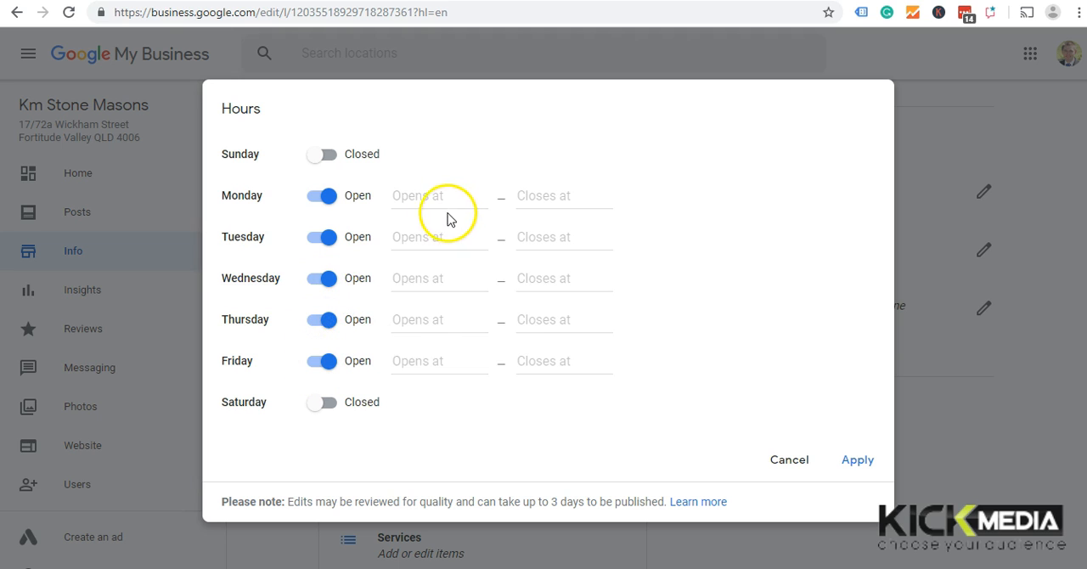
click(438, 196)
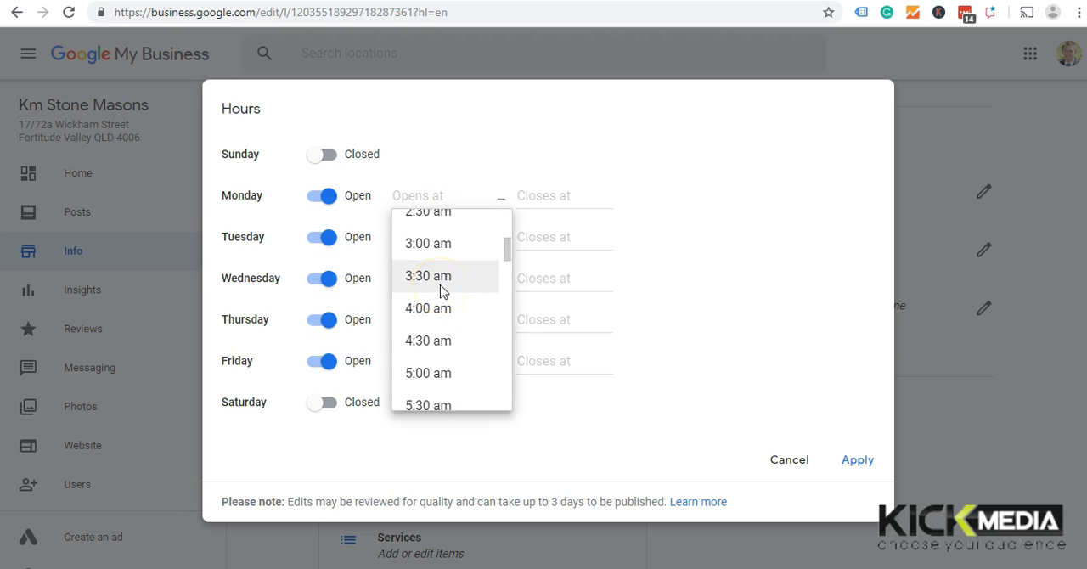
scroll(down, 3)
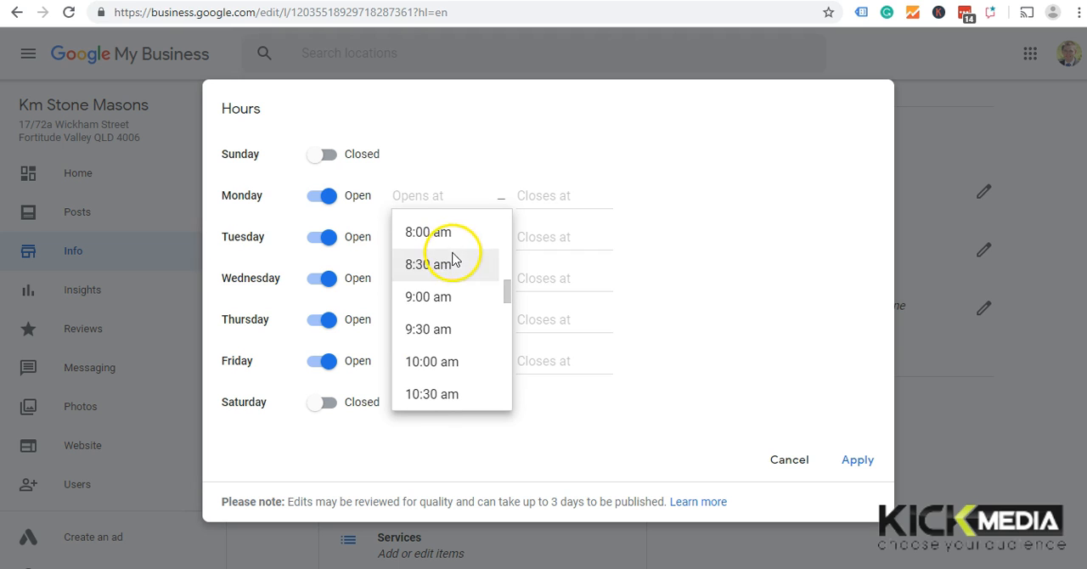
click(428, 295)
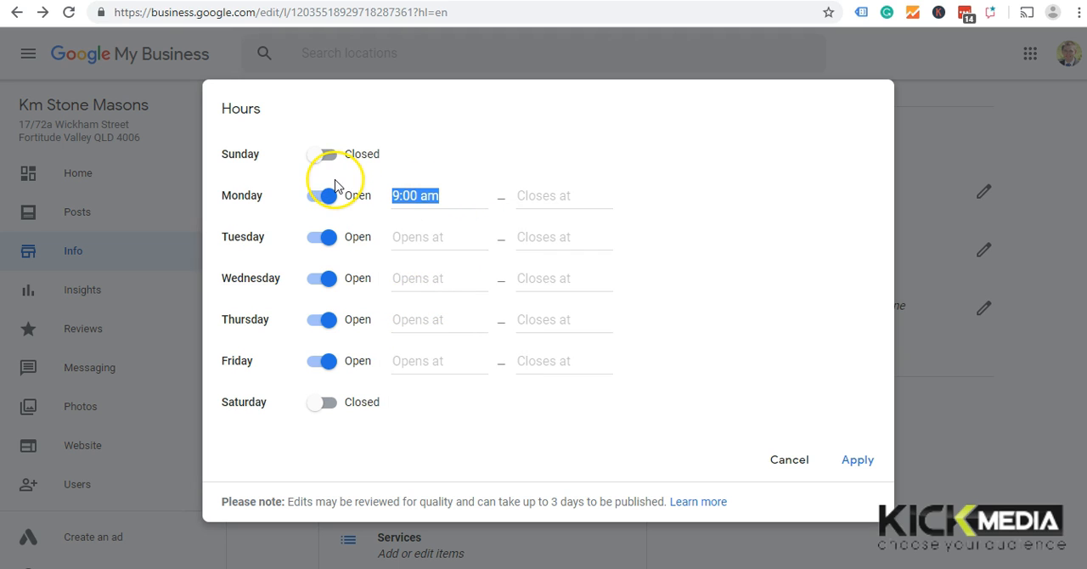
click(438, 237)
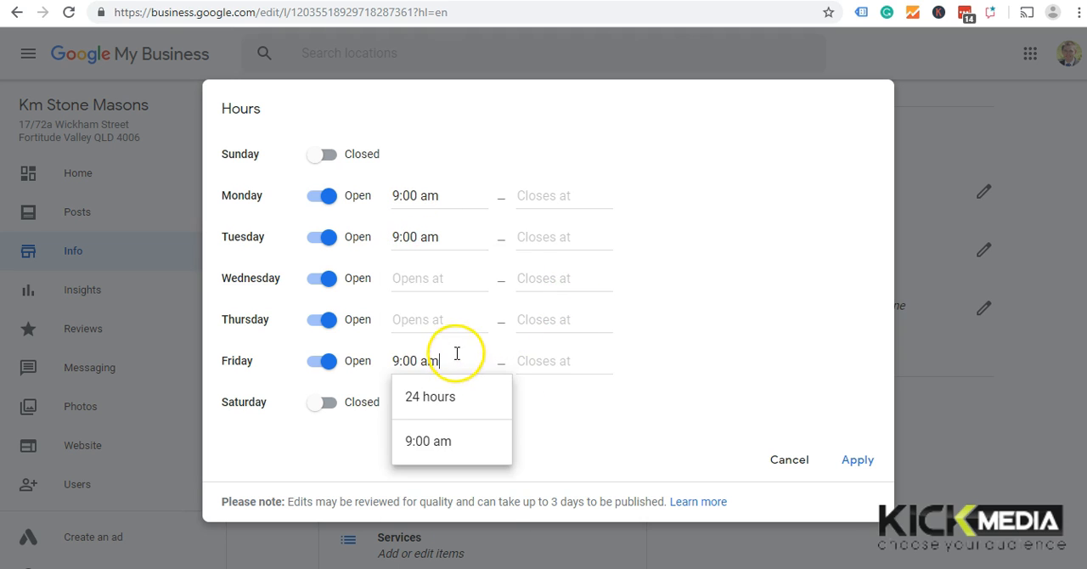
click(428, 442)
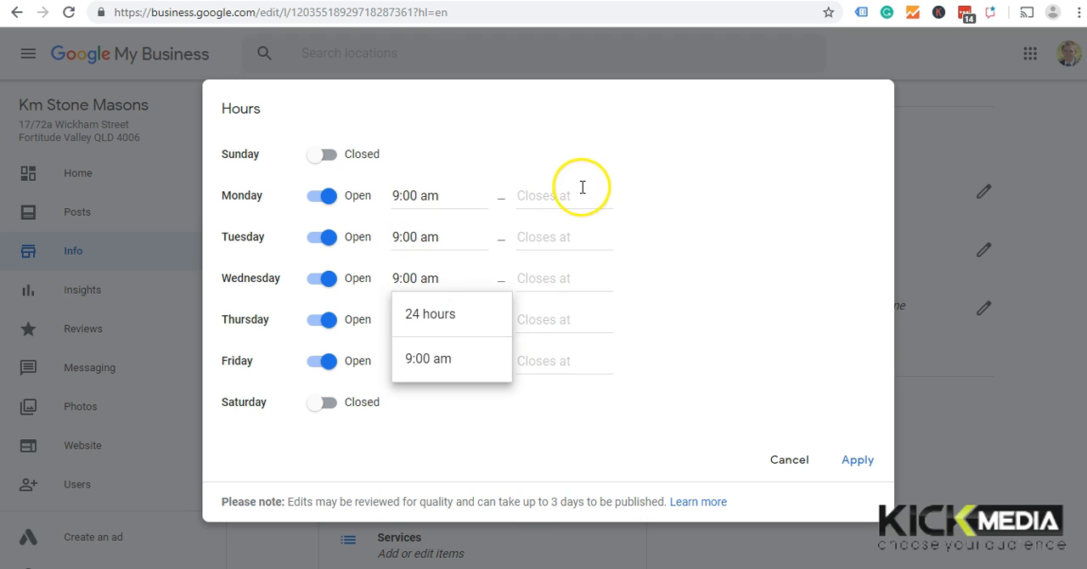
Step: Set Monday and the remaining weekdays to close at 5:00 pm
click(564, 196)
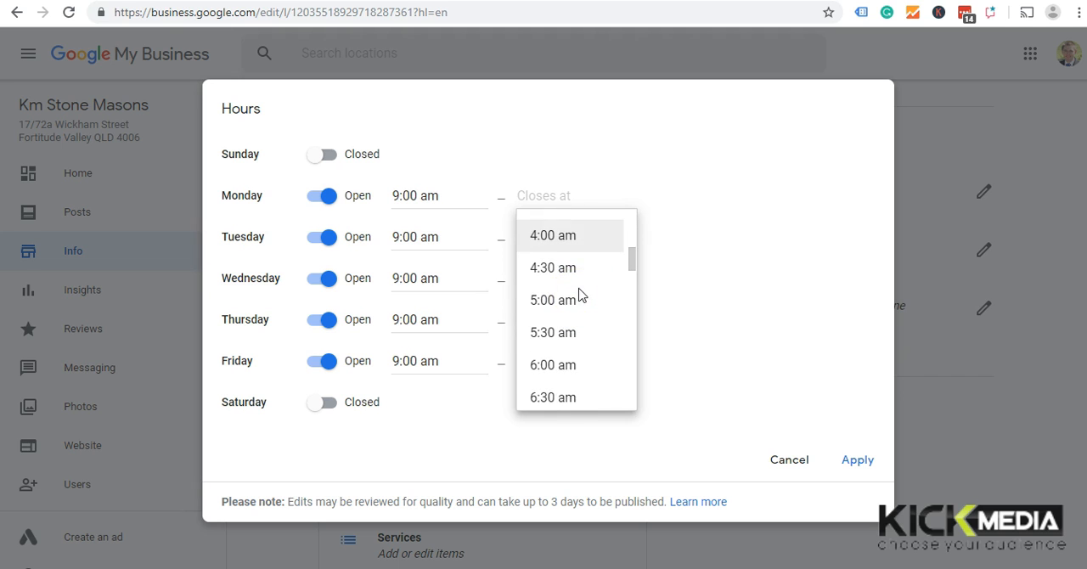
scroll(down, 3)
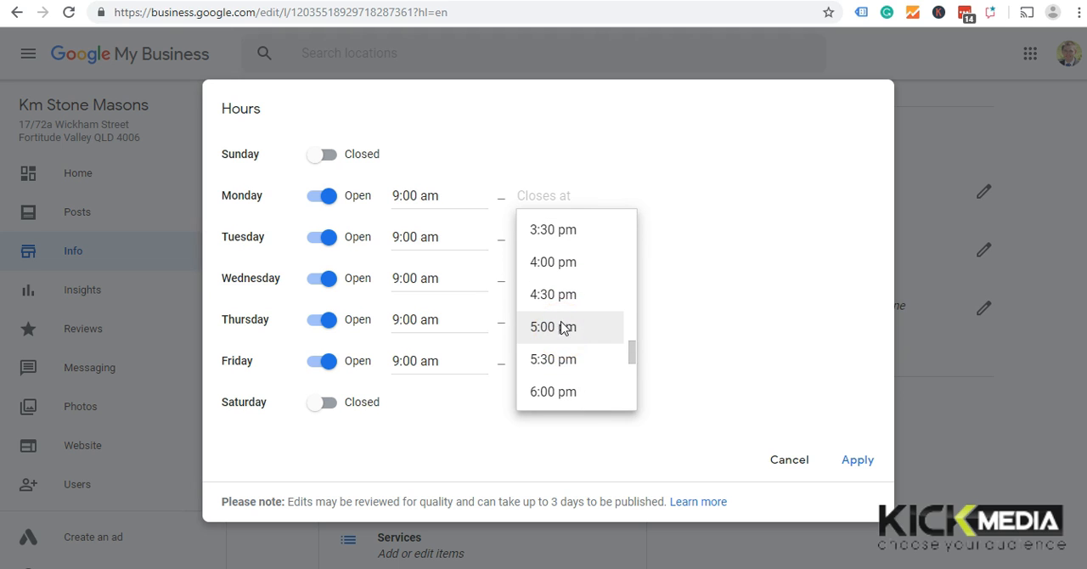
click(552, 326)
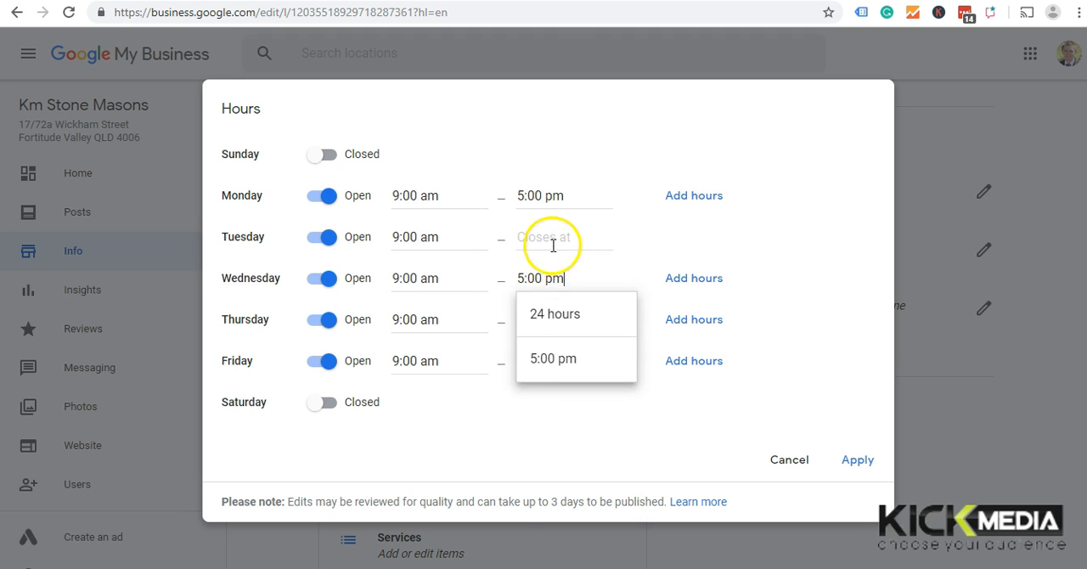
click(553, 356)
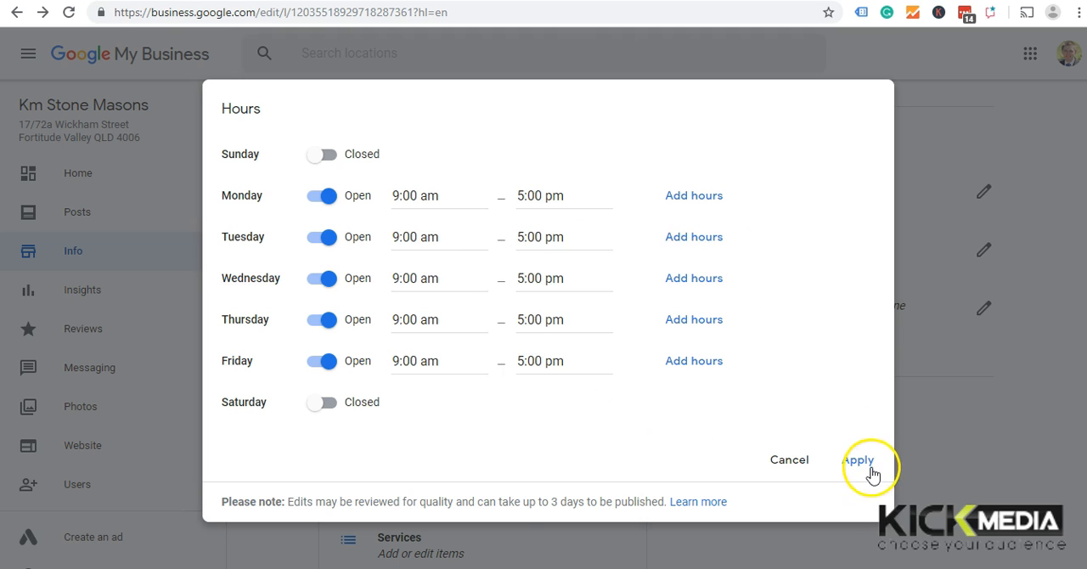
Step: Apply the Monday–Friday 9–5 hours and scroll the Info page down to the Add opening date row
click(855, 459)
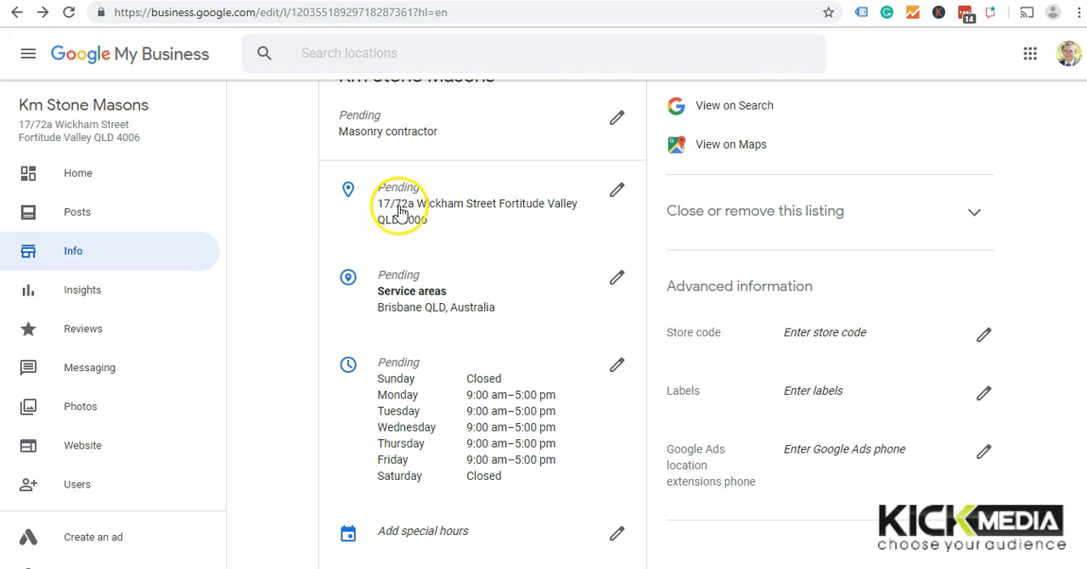
mouse_move(428, 228)
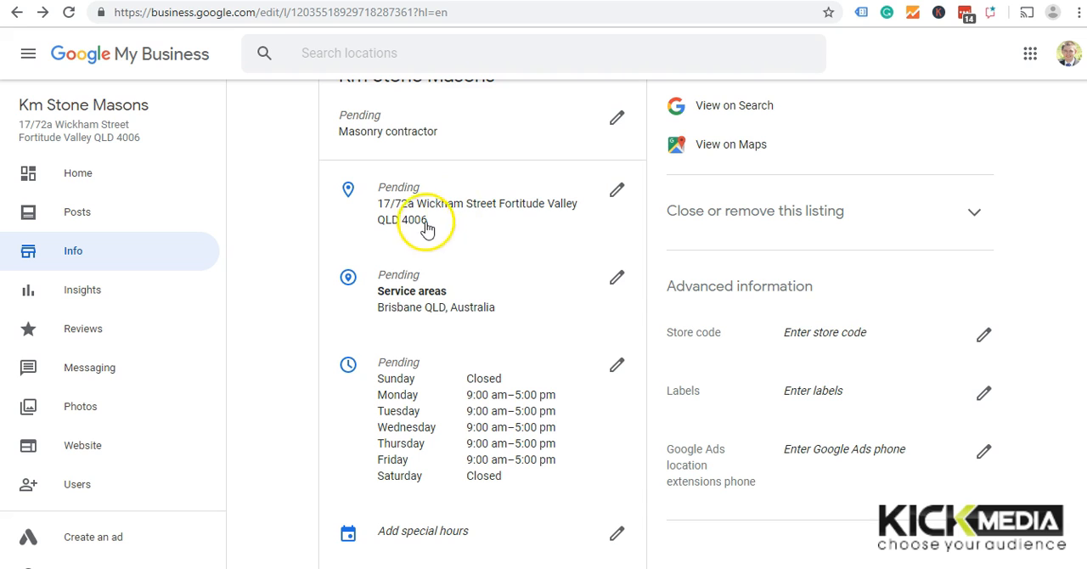
mouse_move(455, 258)
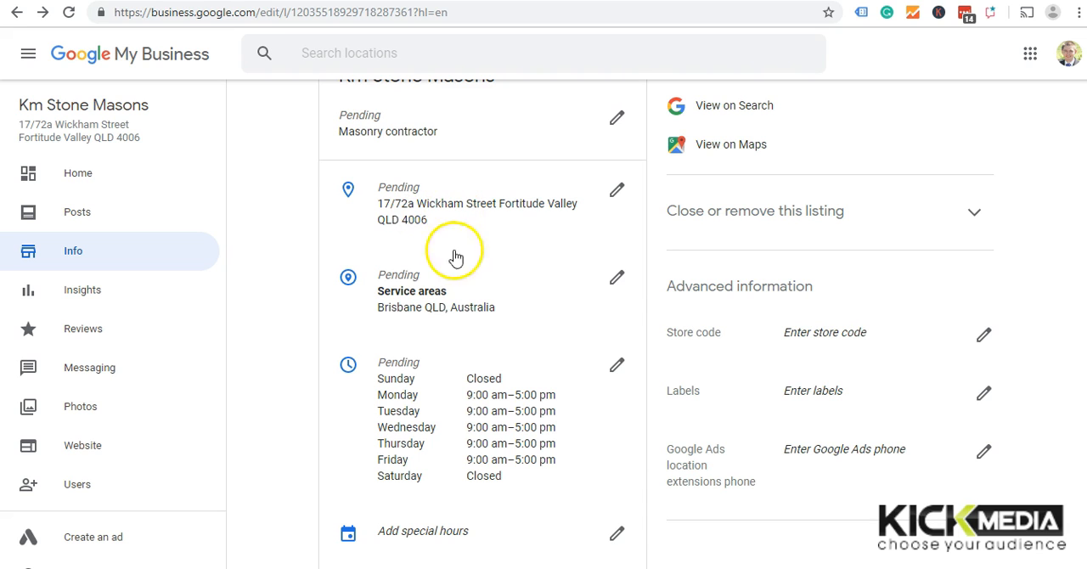
scroll(down, 3)
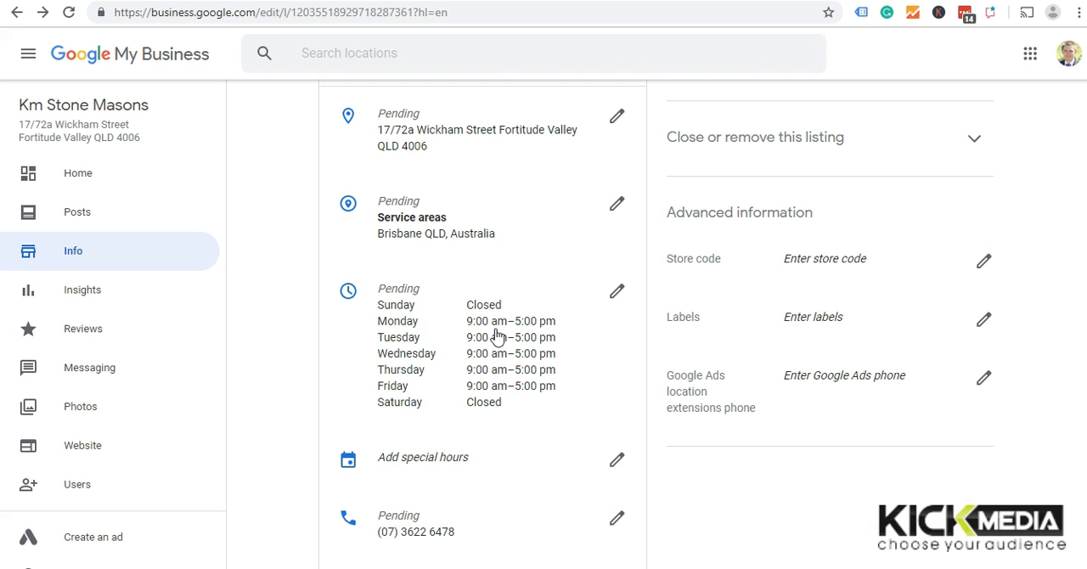
scroll(down, 3)
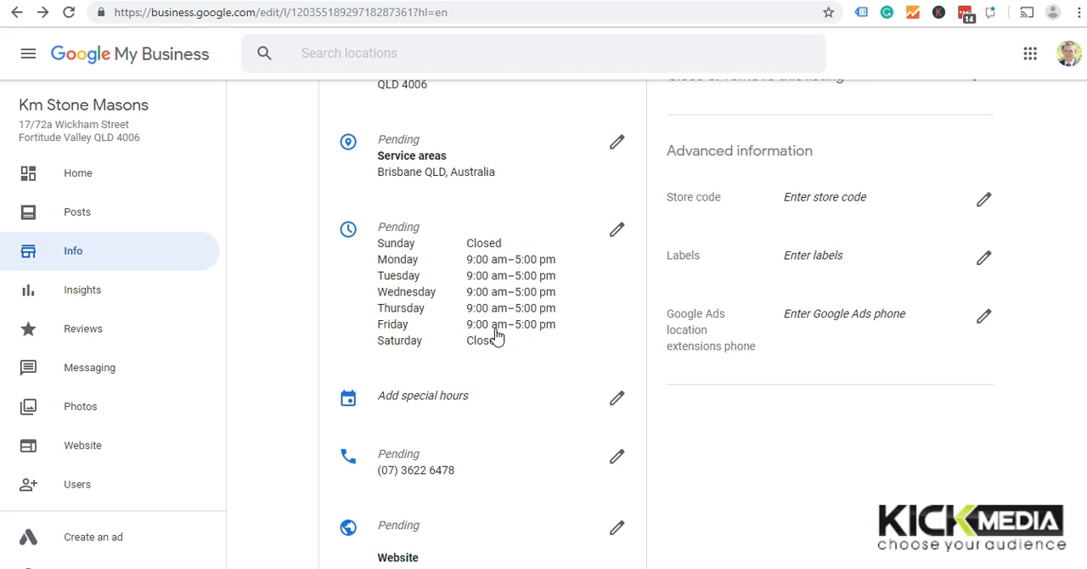
scroll(down, 3)
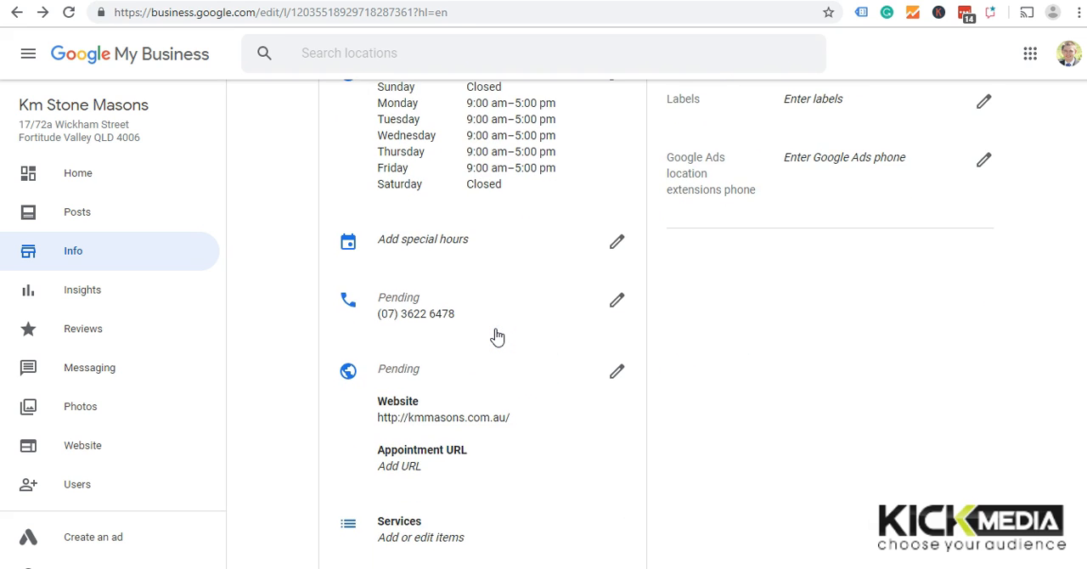
scroll(down, 3)
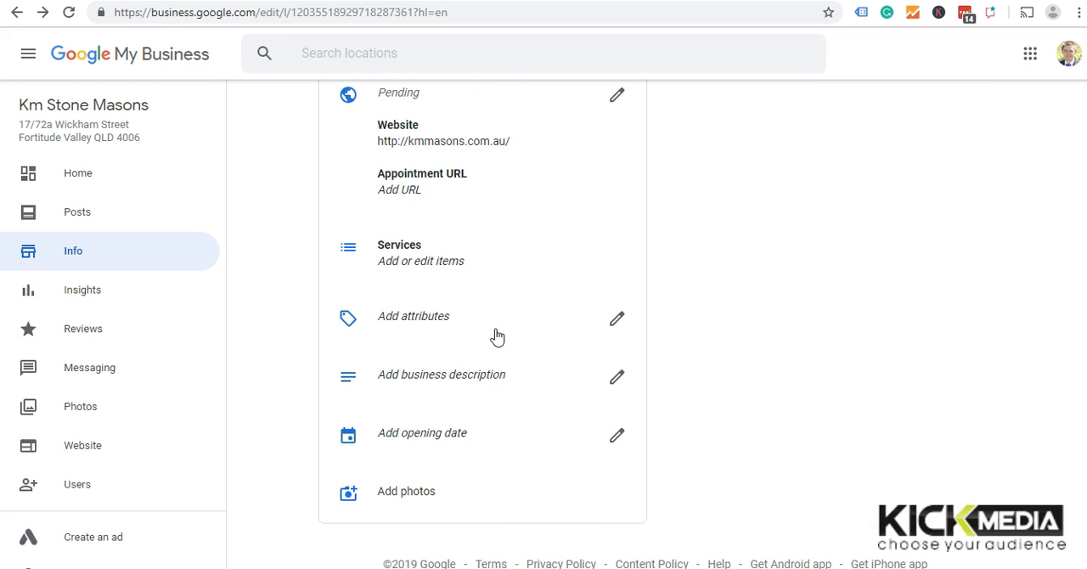
mouse_move(299, 527)
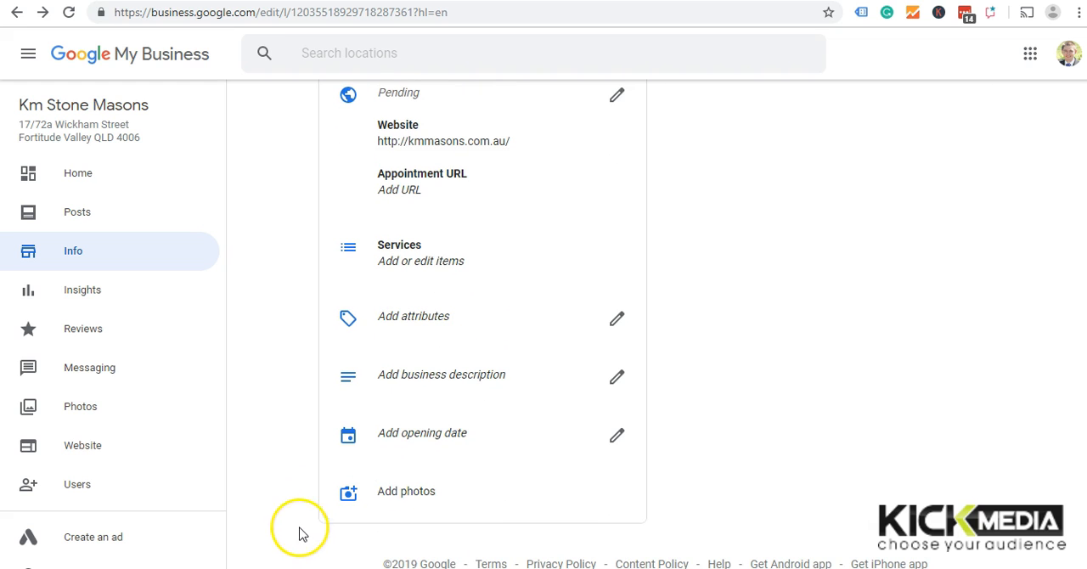
Step: Set the opening date to year 2019, month June, day 13 and apply it
click(617, 435)
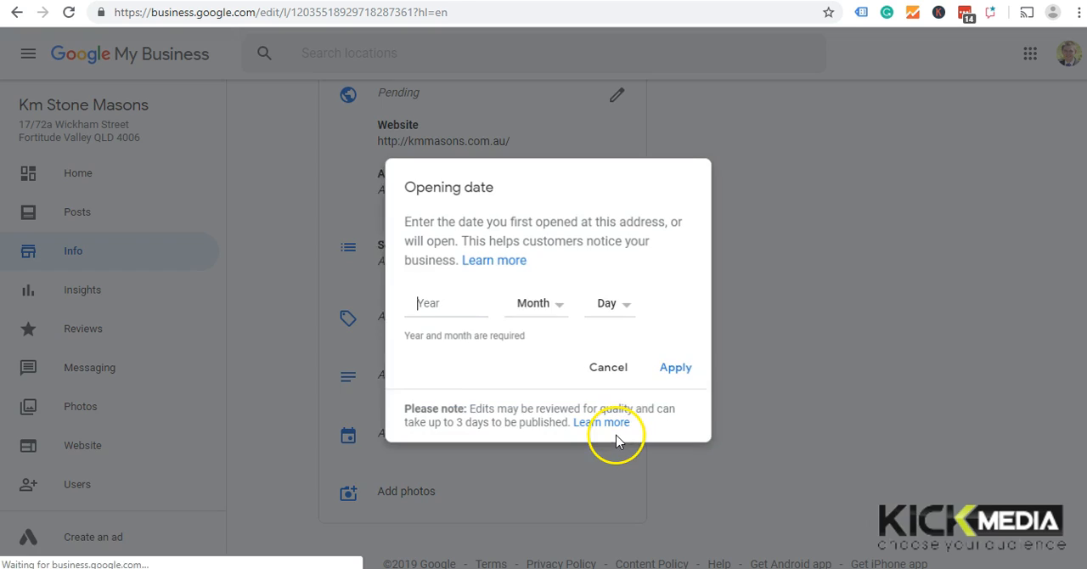
click(428, 302)
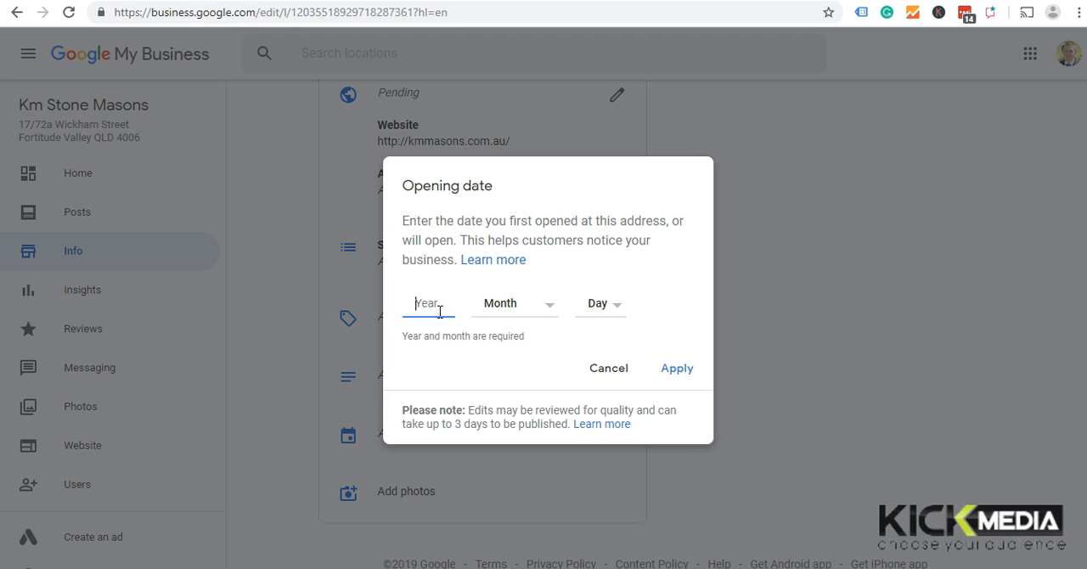
text(2019)
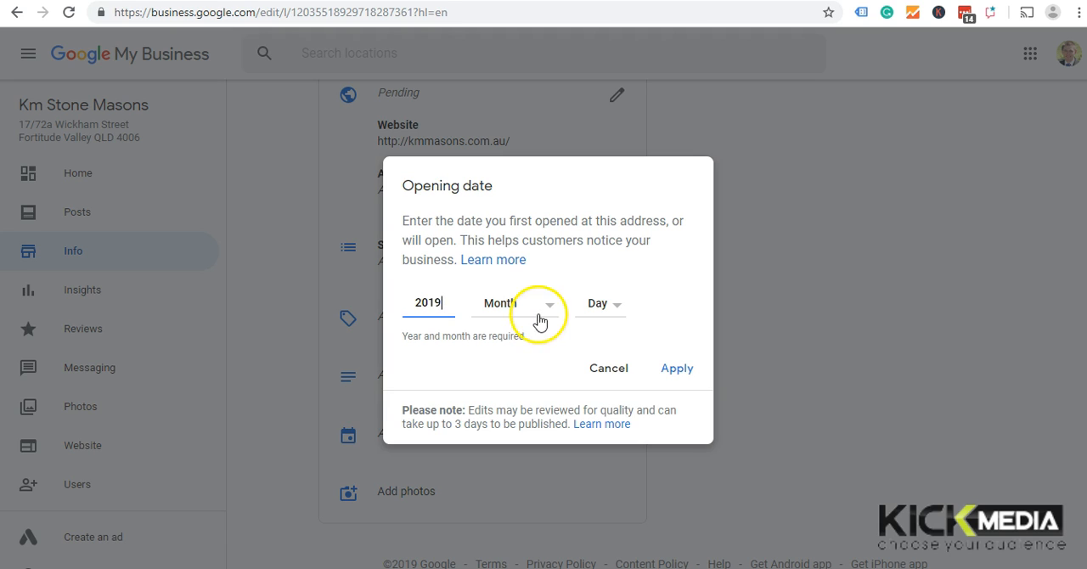
click(513, 302)
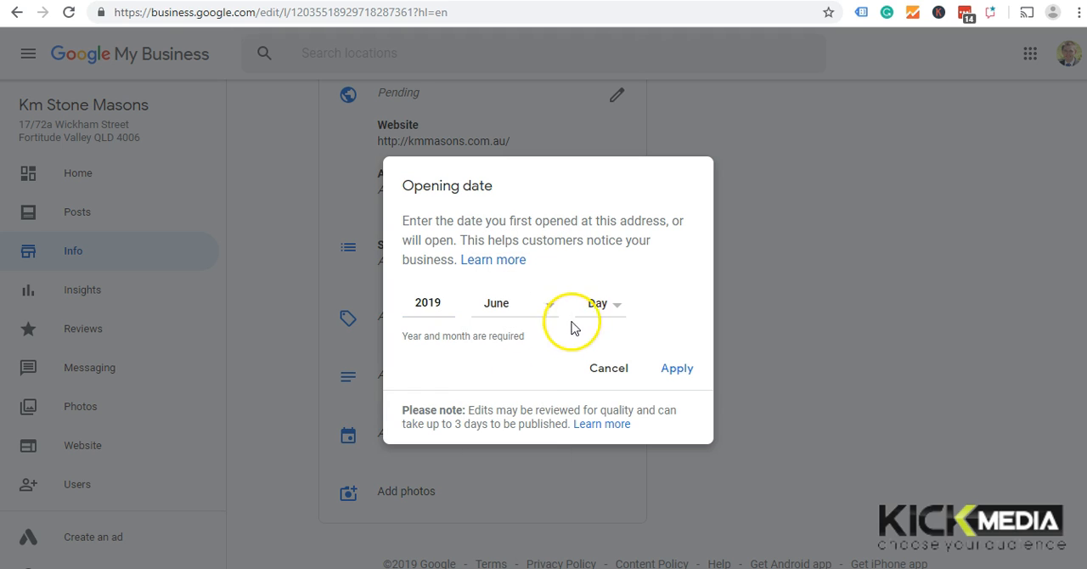
click(598, 303)
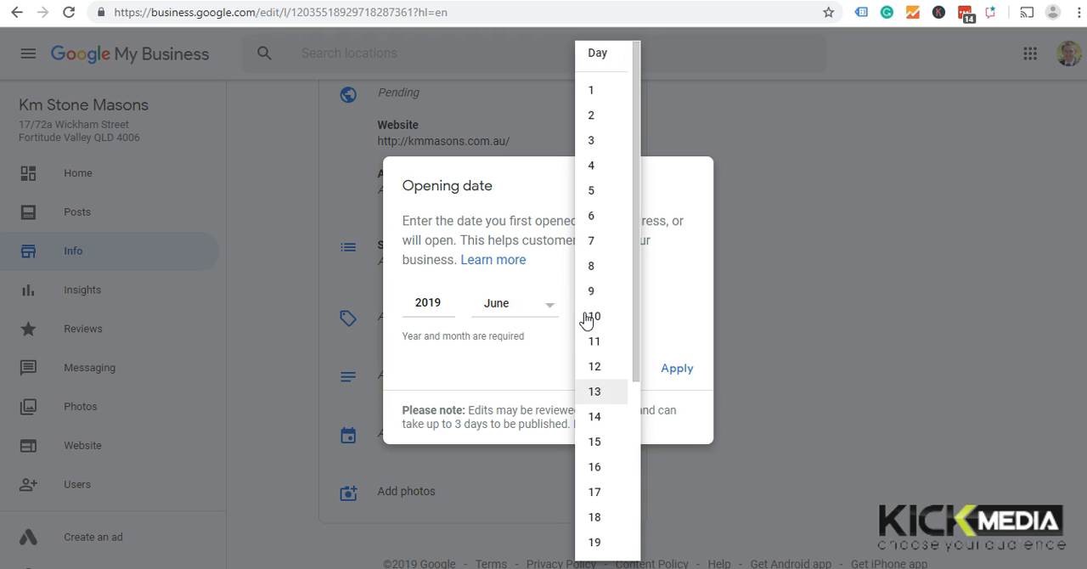
click(594, 392)
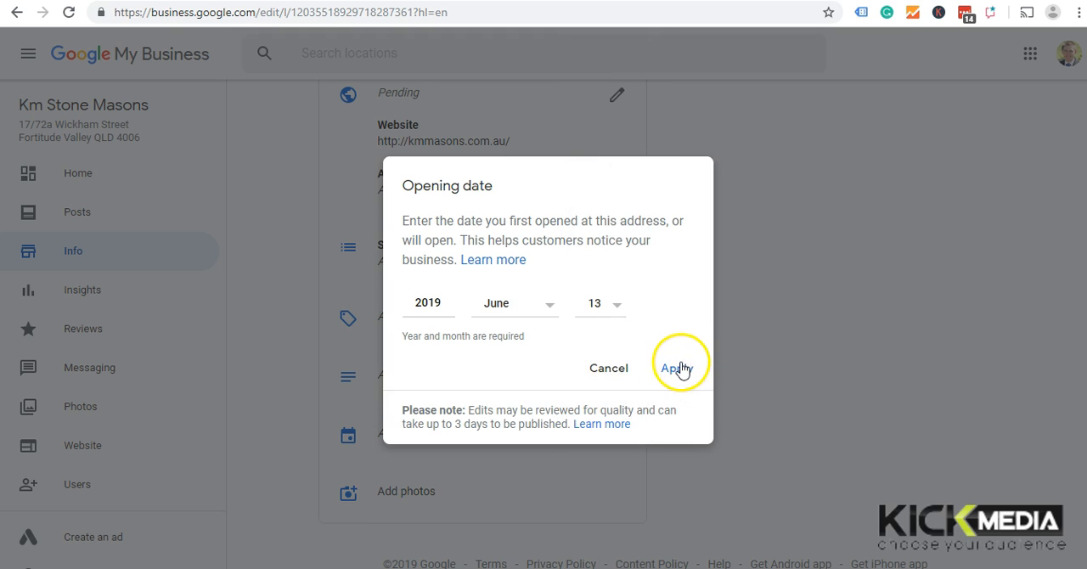
click(679, 367)
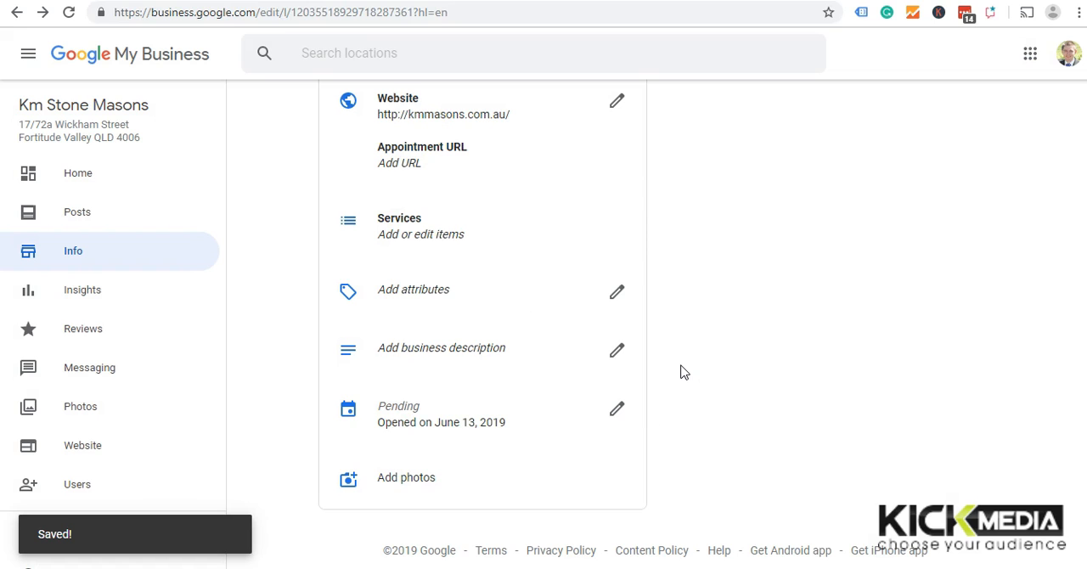
mouse_move(524, 275)
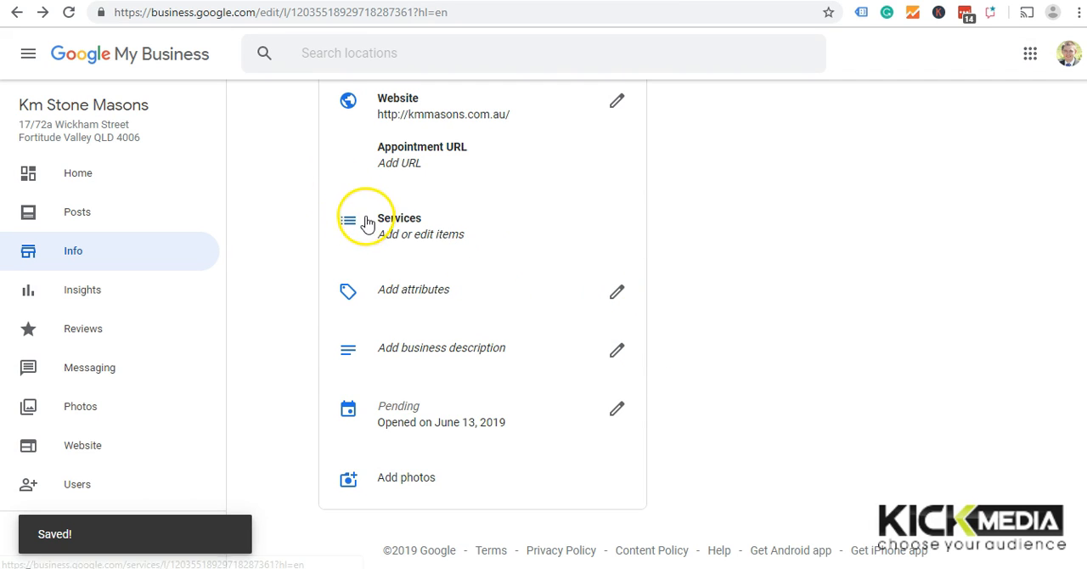
mouse_move(614, 353)
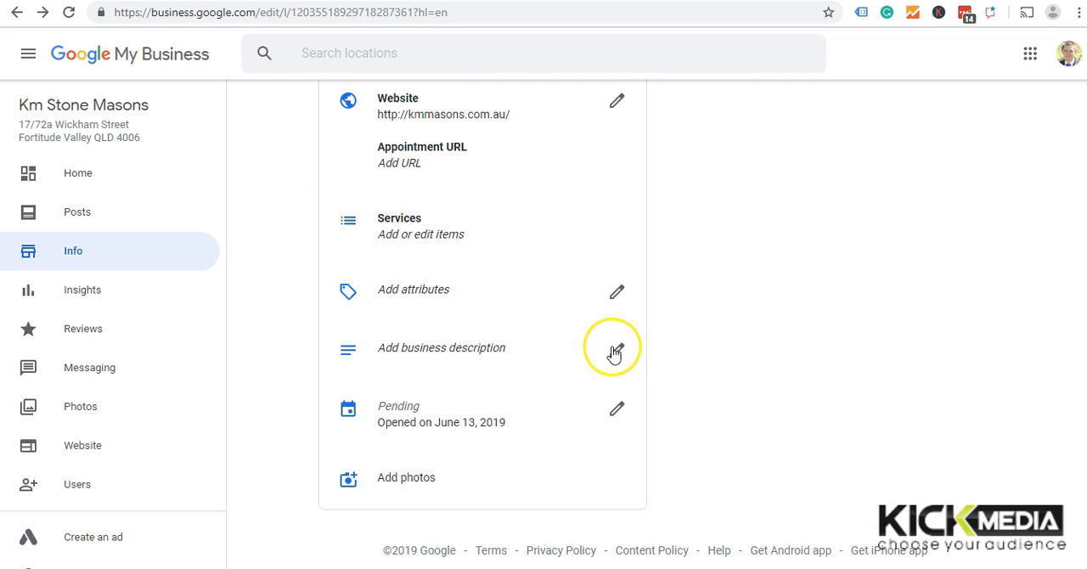
click(614, 346)
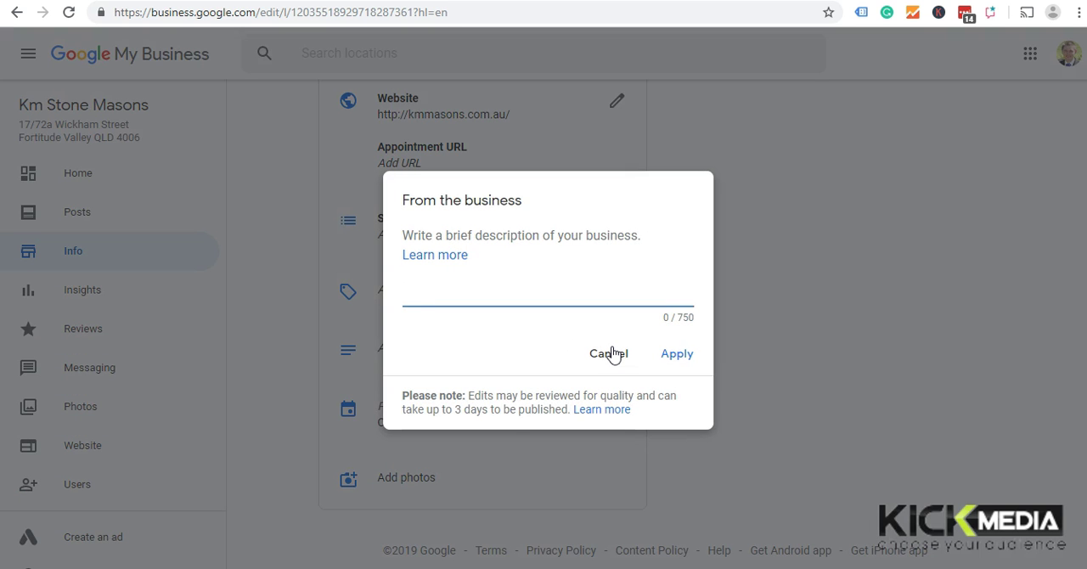
mouse_move(534, 365)
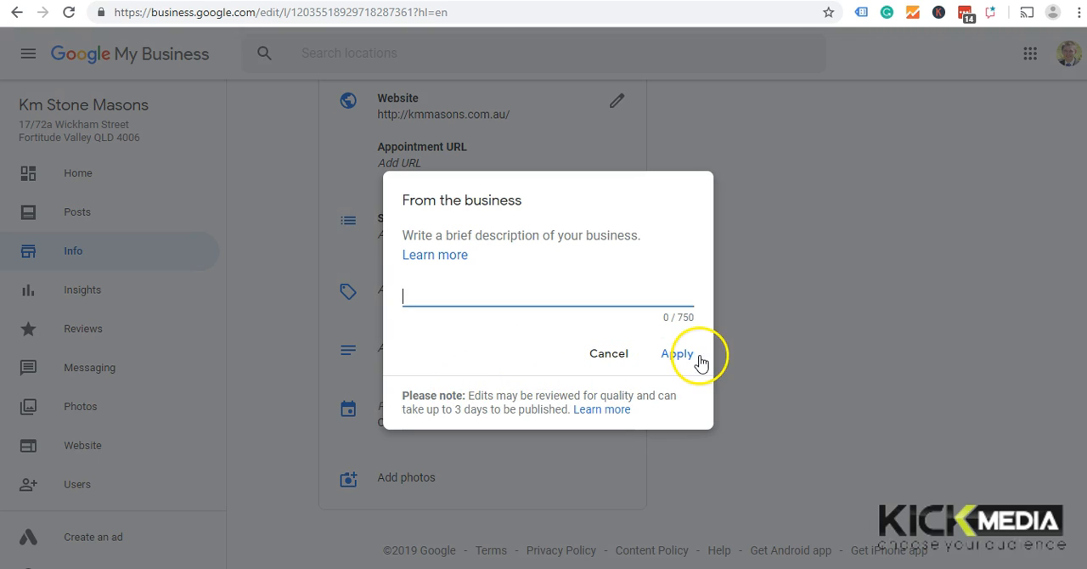
mouse_move(610, 325)
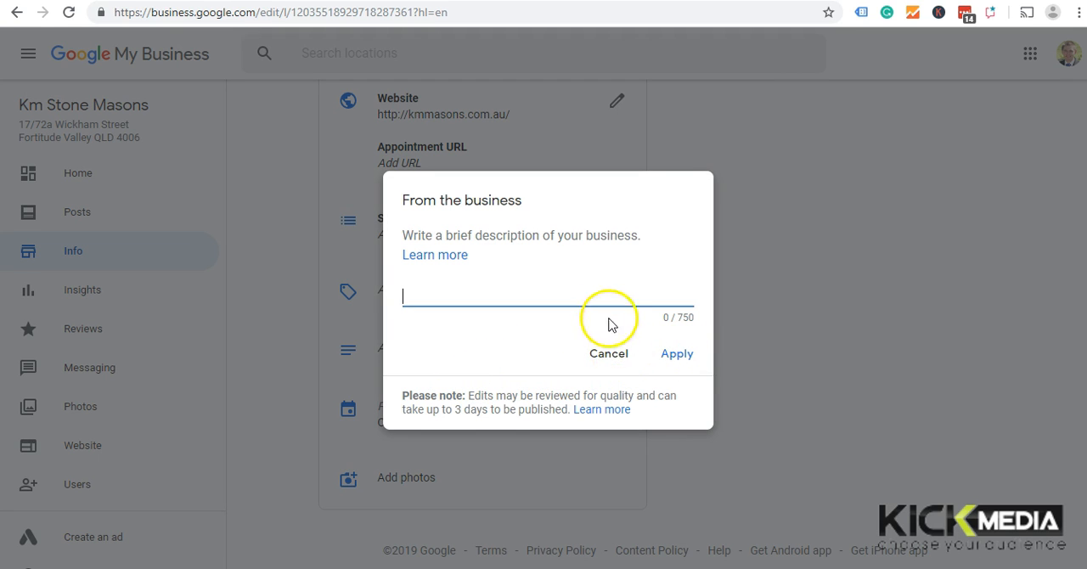
click(607, 353)
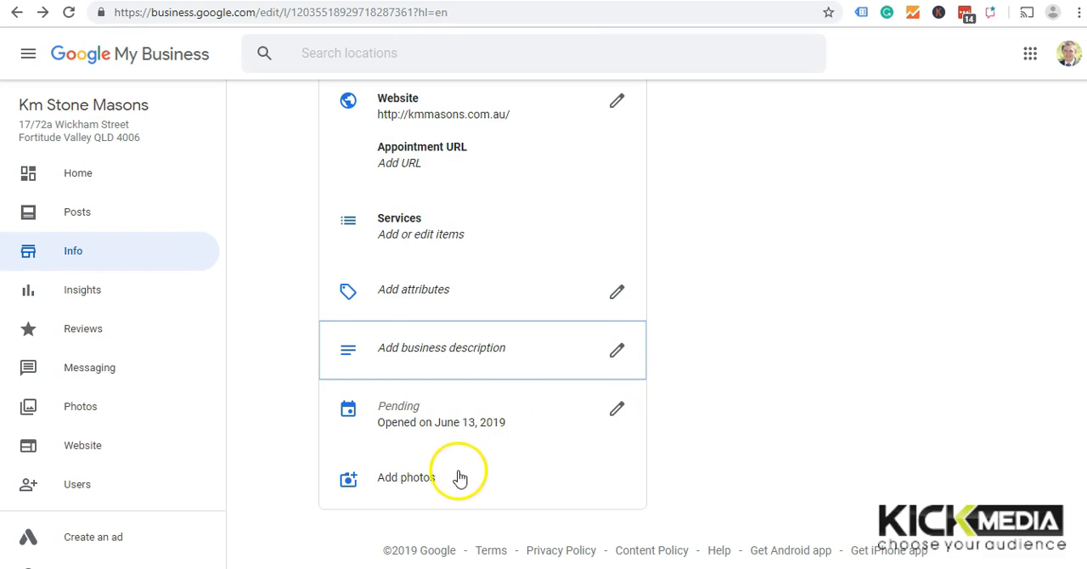
scroll(up, 3)
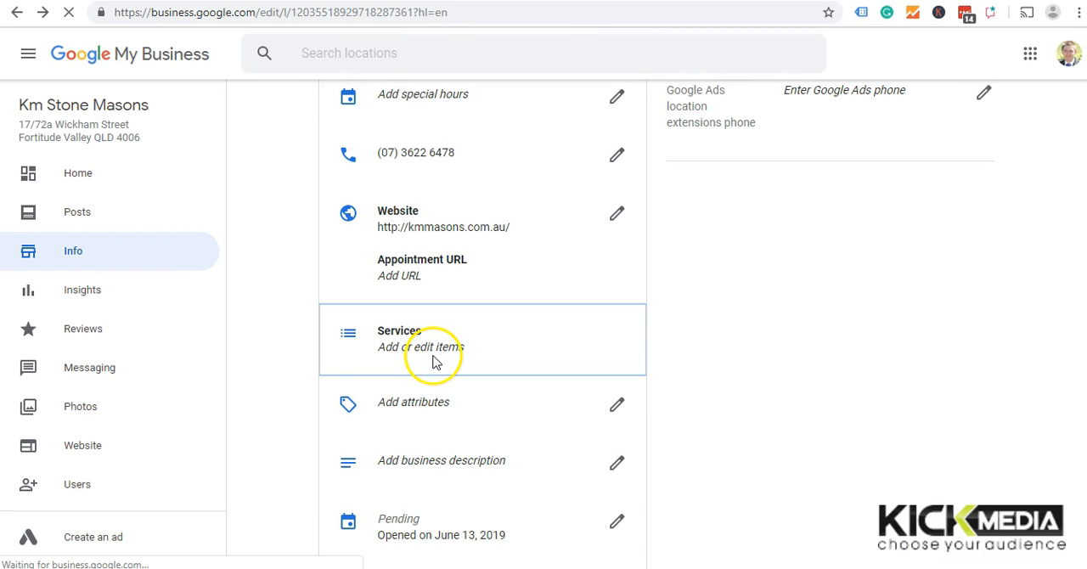
click(421, 346)
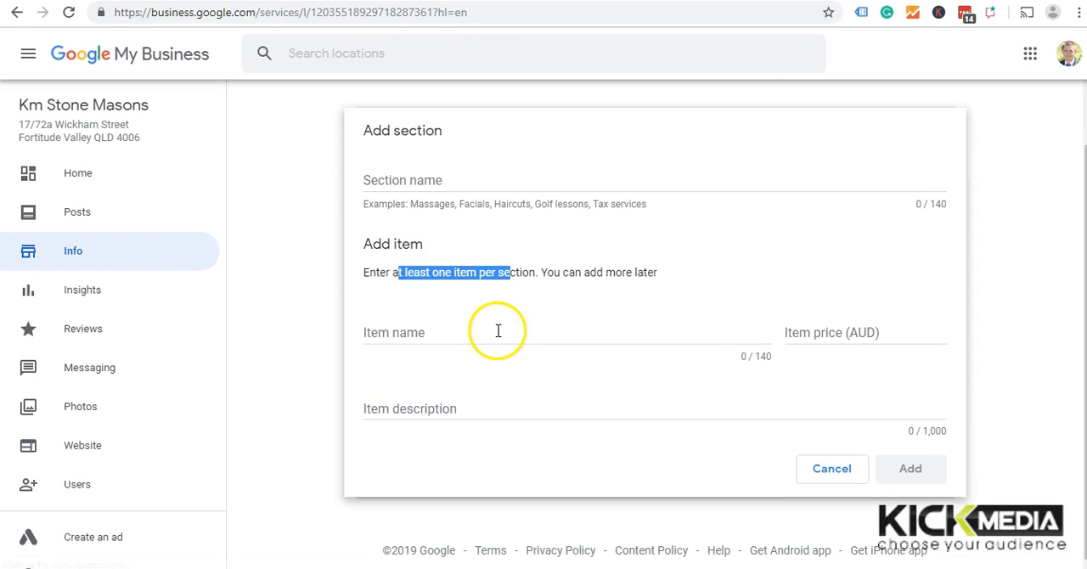
click(830, 469)
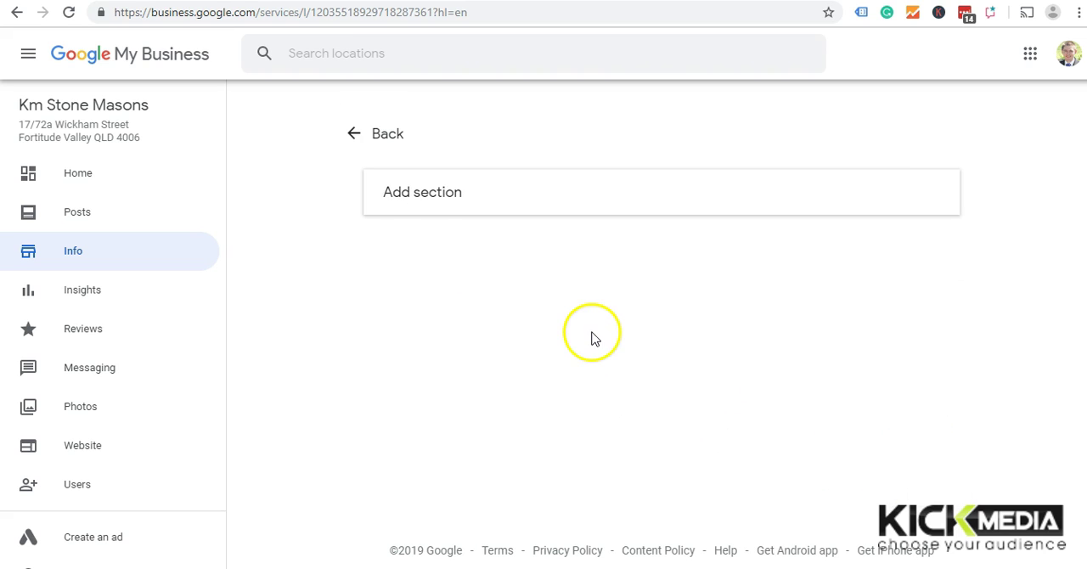
click(387, 132)
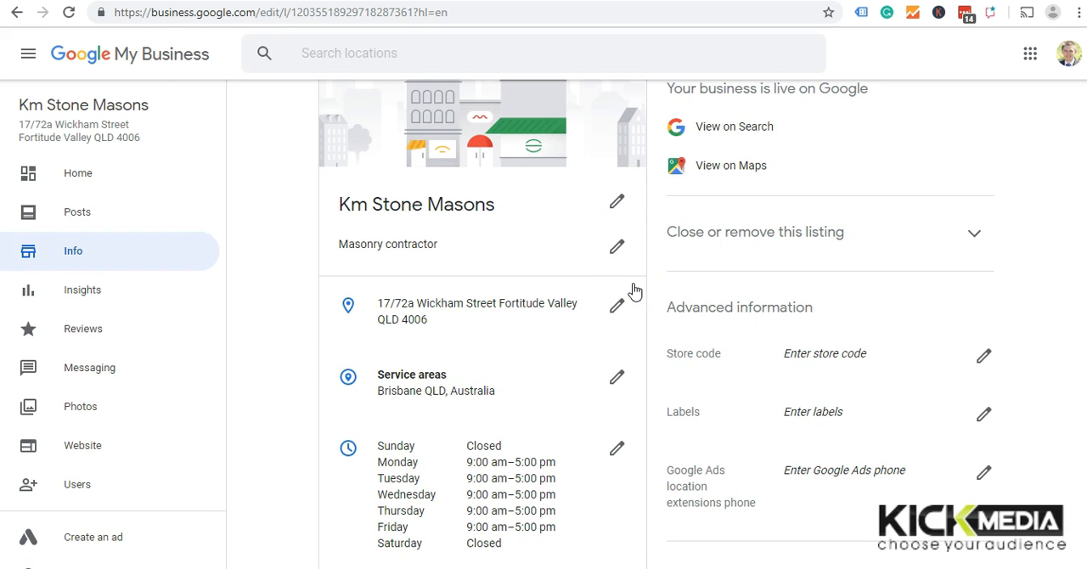
scroll(down, 3)
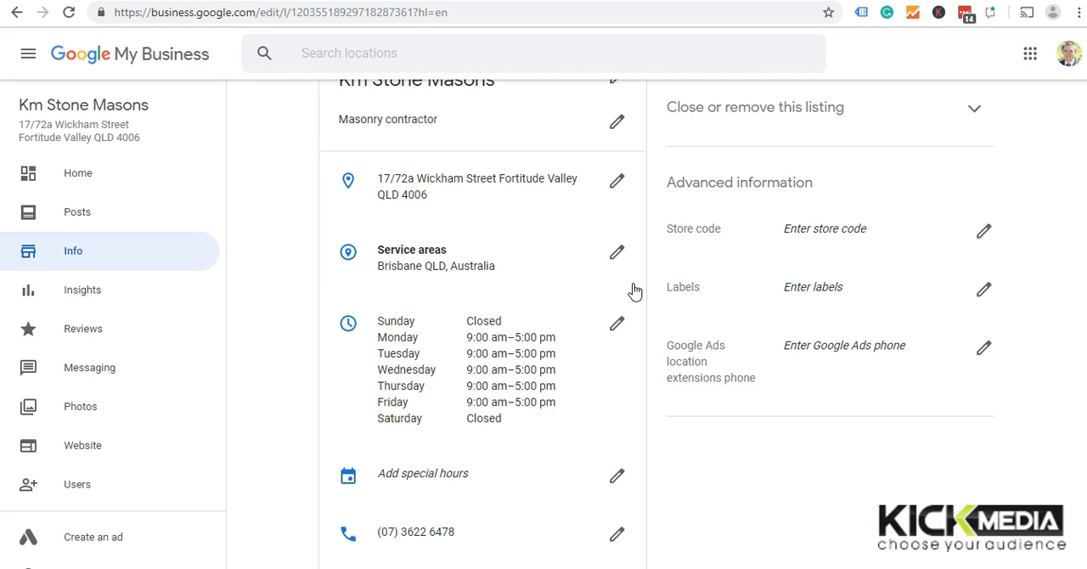
scroll(down, 3)
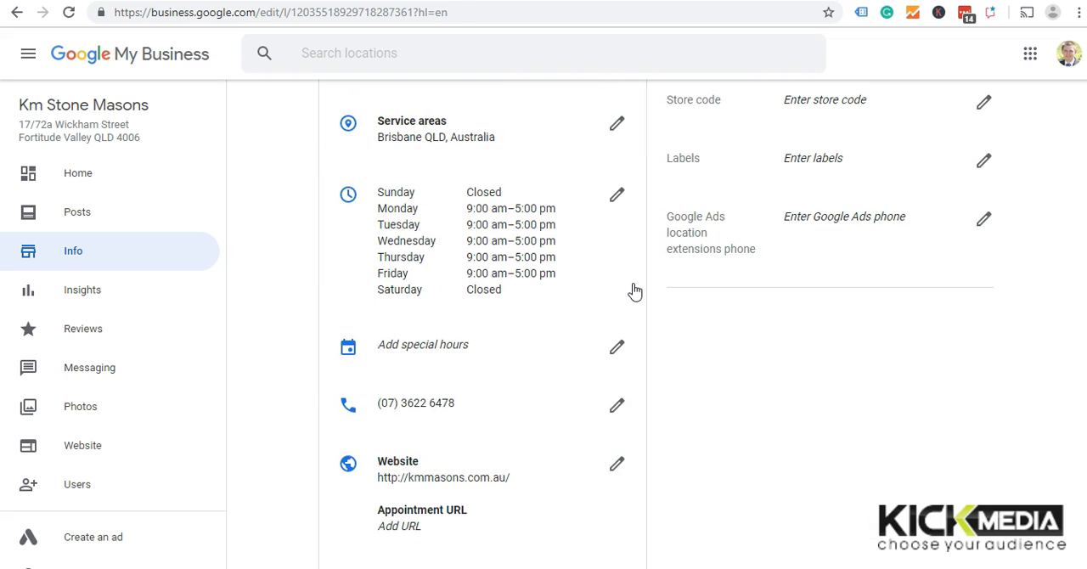
scroll(down, 3)
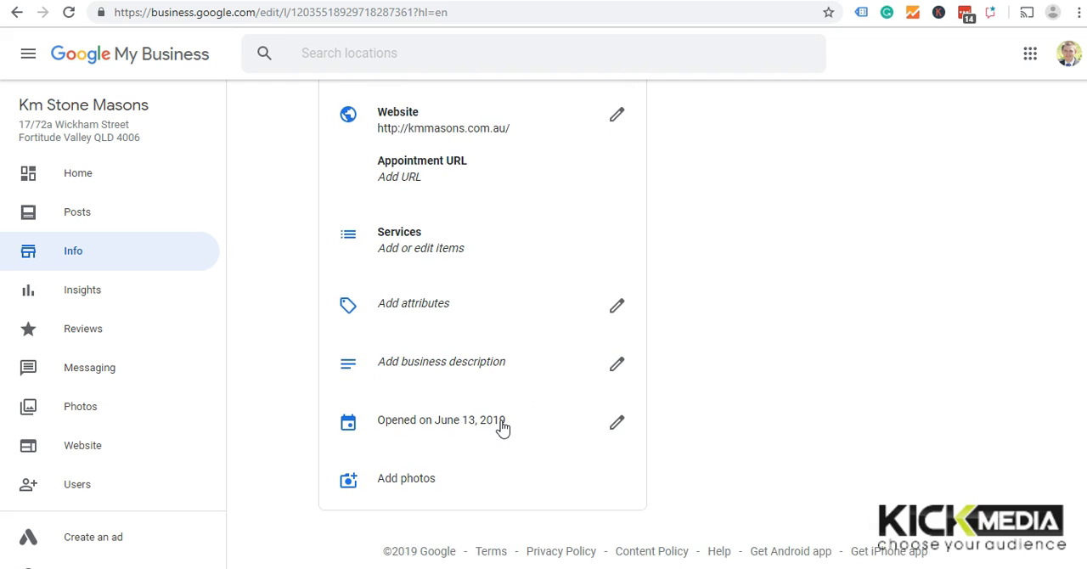
mouse_move(493, 411)
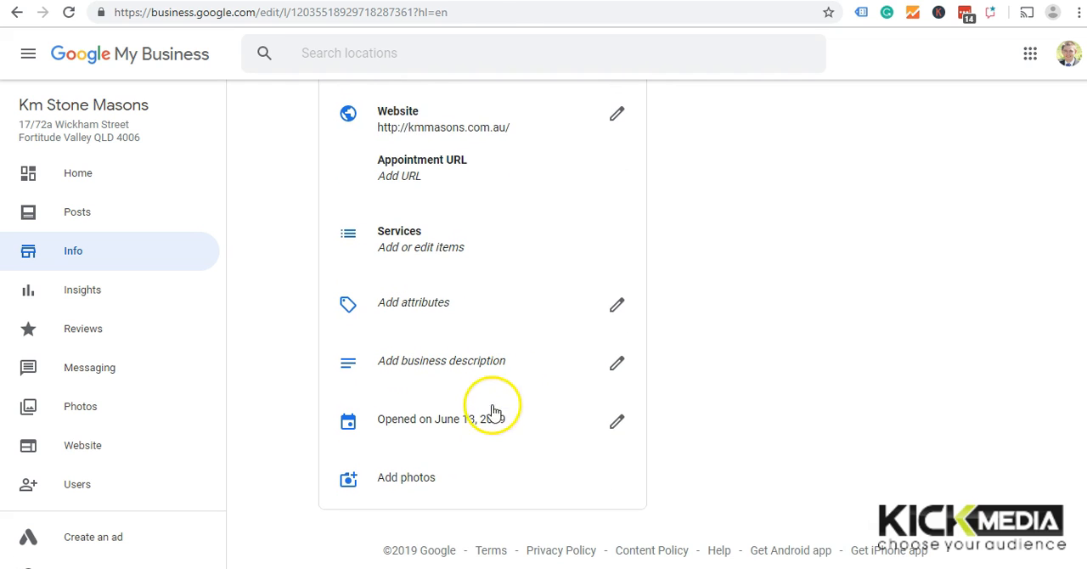
mouse_move(495, 372)
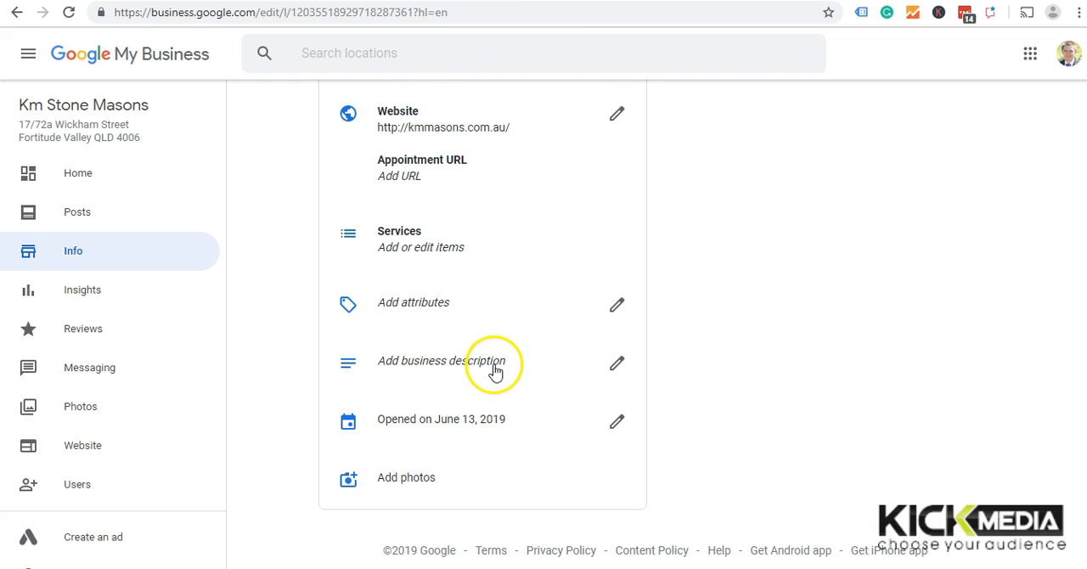
mouse_move(465, 372)
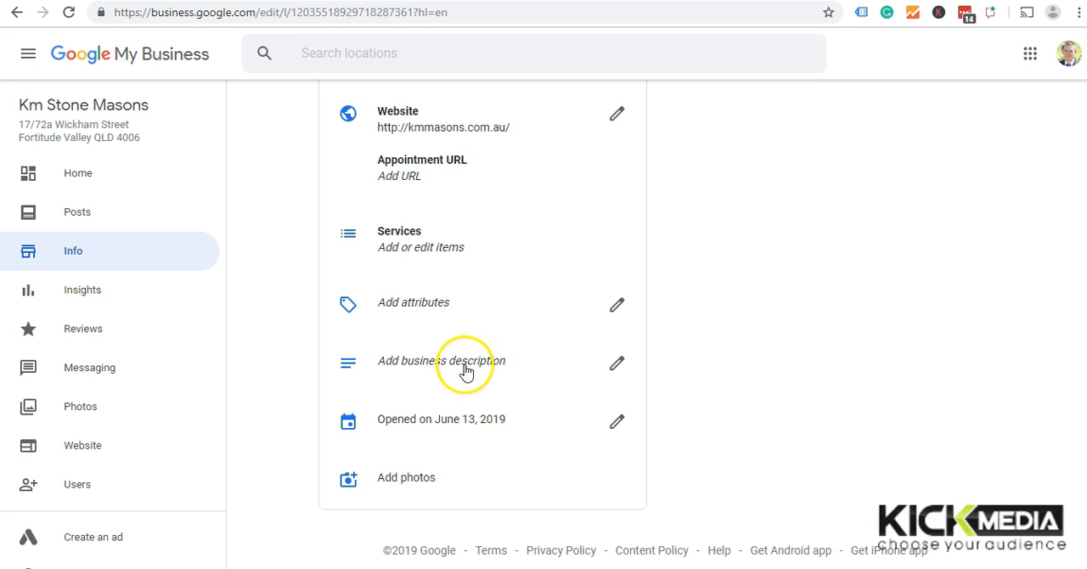
mouse_move(462, 379)
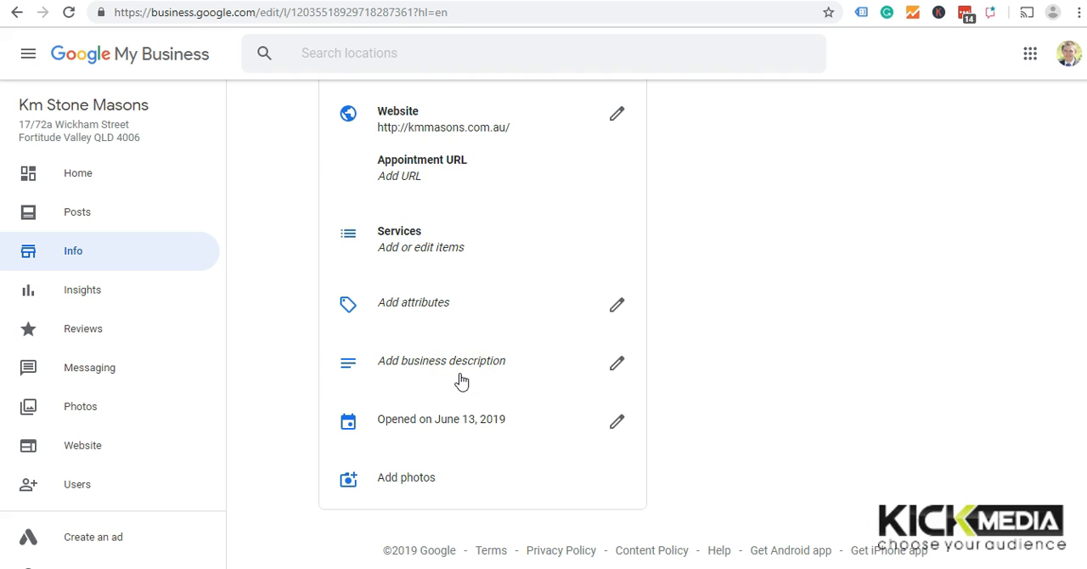
scroll(up, 3)
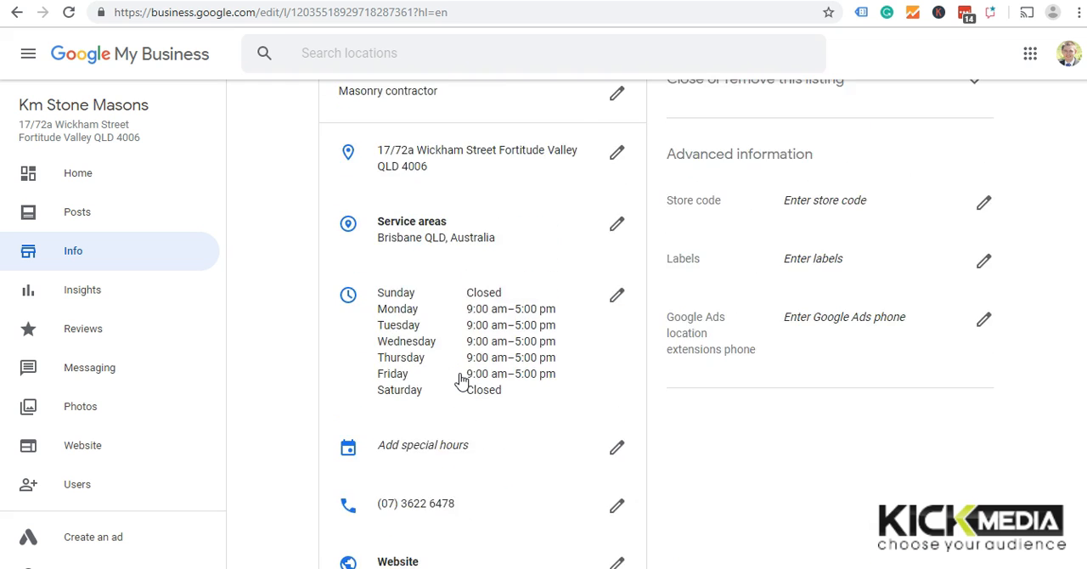
scroll(down, 3)
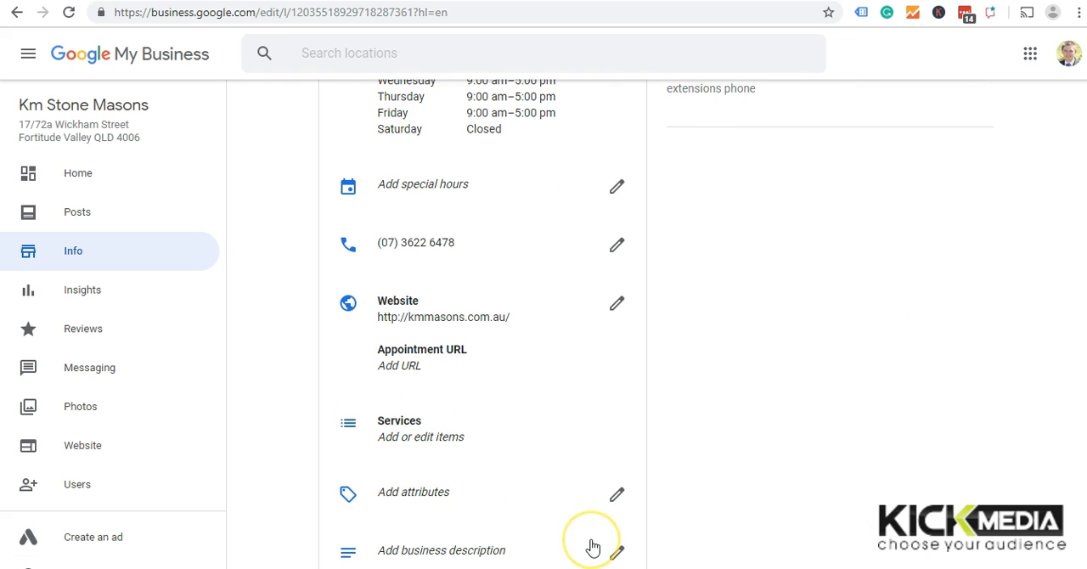
mouse_move(594, 547)
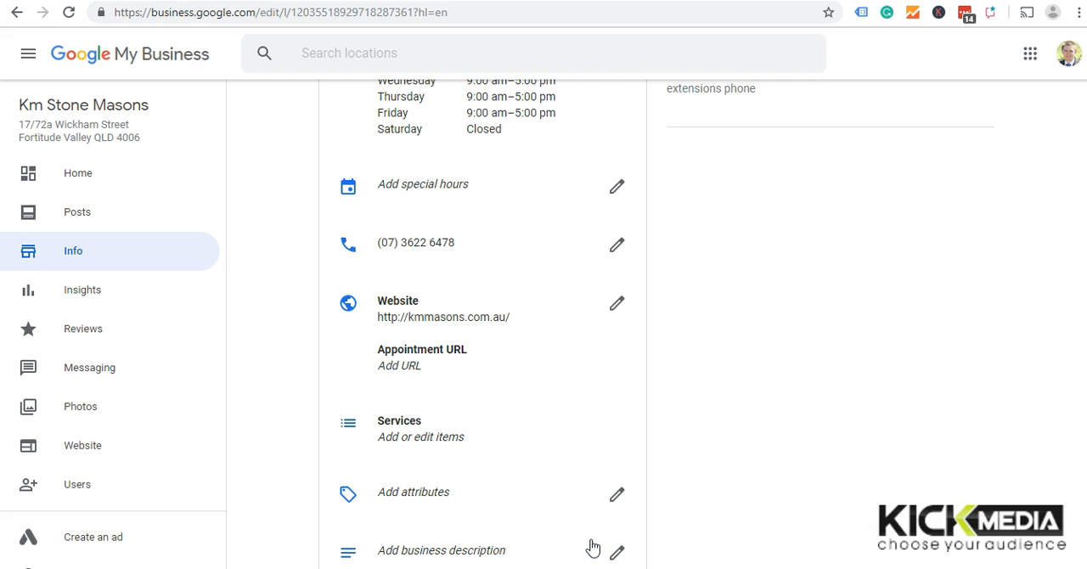
scroll(down, 3)
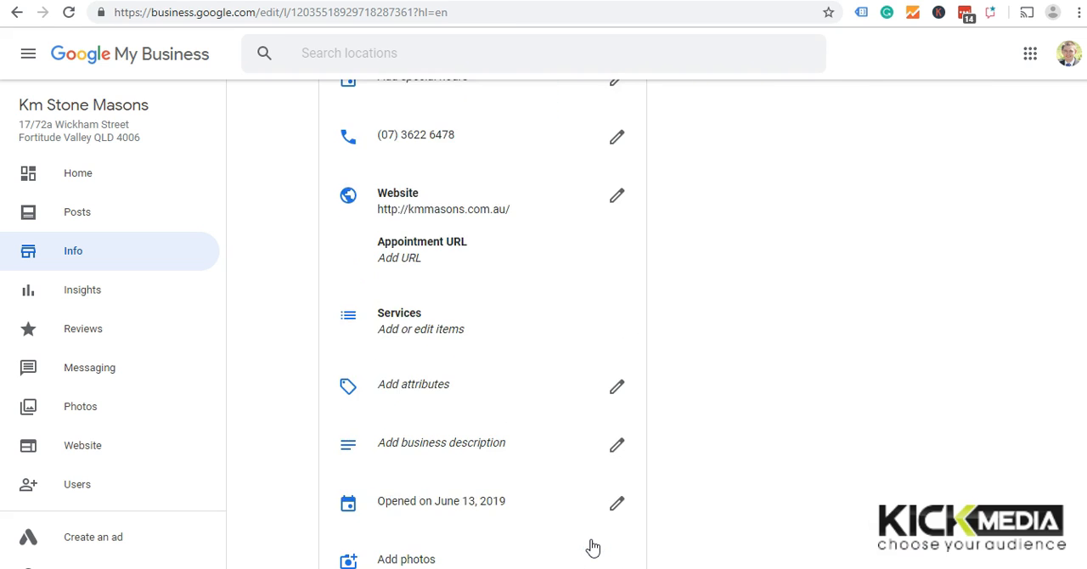
scroll(up, 3)
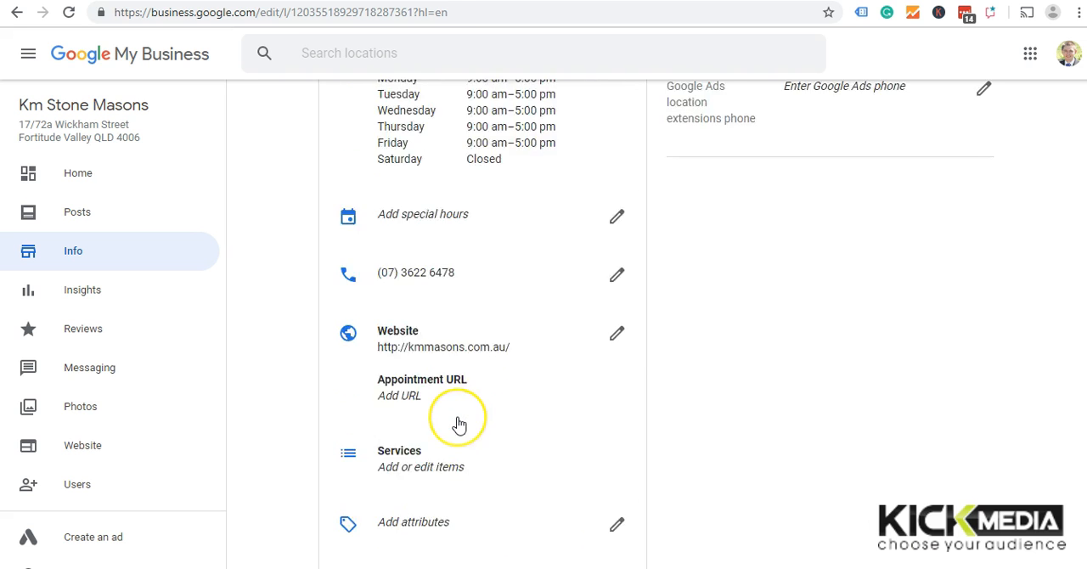
scroll(up, 3)
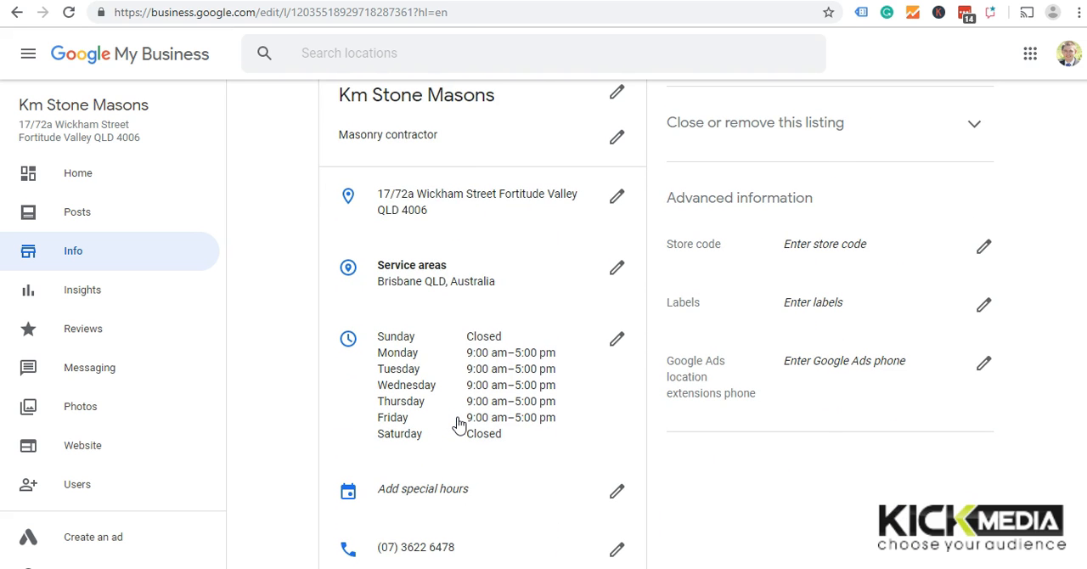